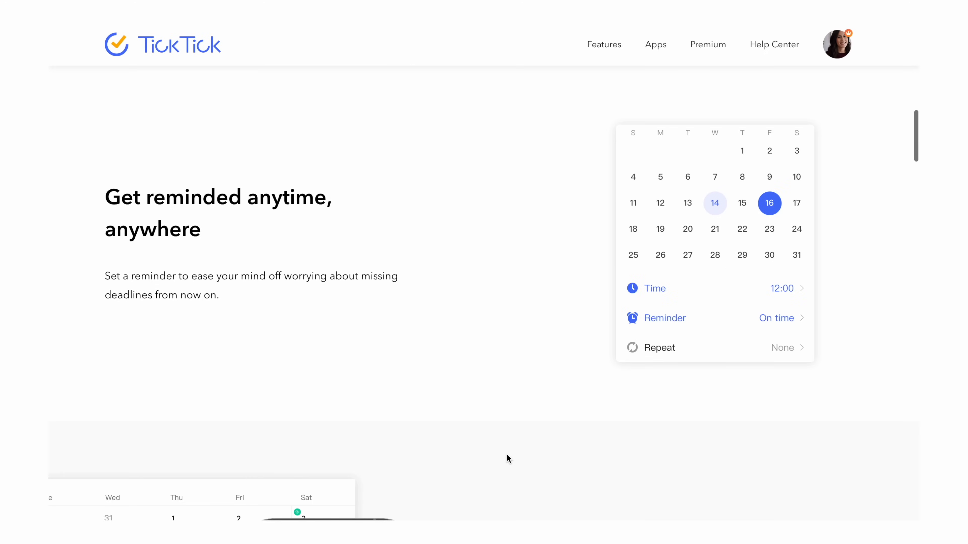
Step: Mark the Iniciar B-Roll do video sobre o TickTick task completed and scroll the list
scroll(down, 3)
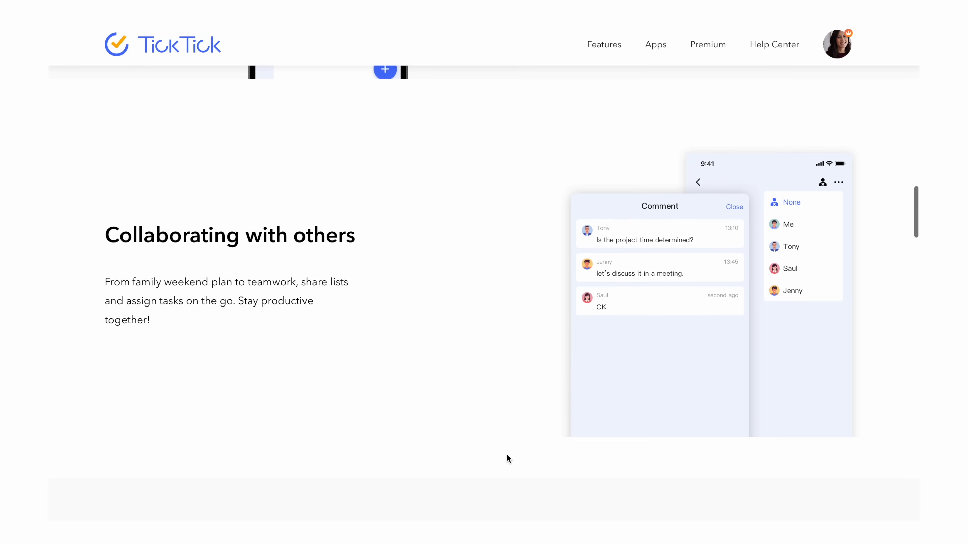
scroll(down, 3)
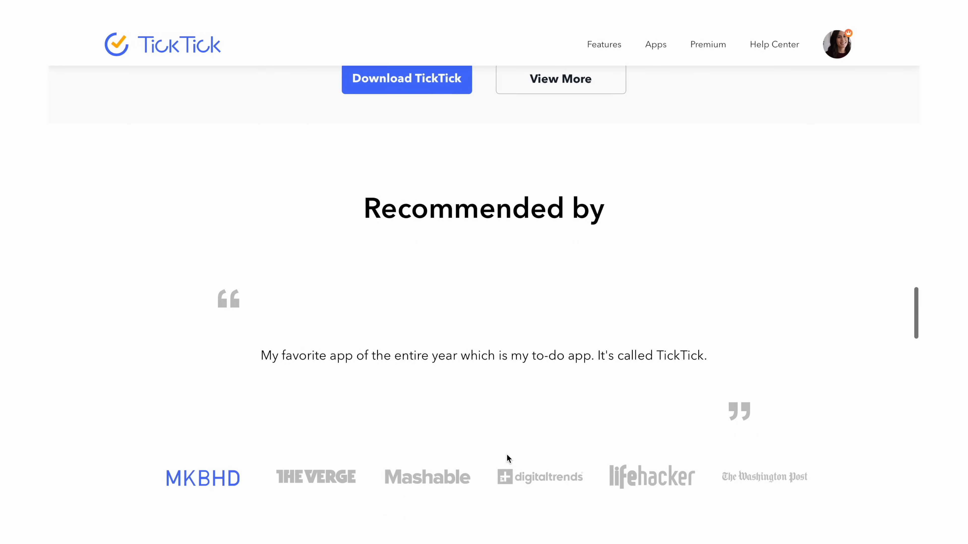
scroll(down, 3)
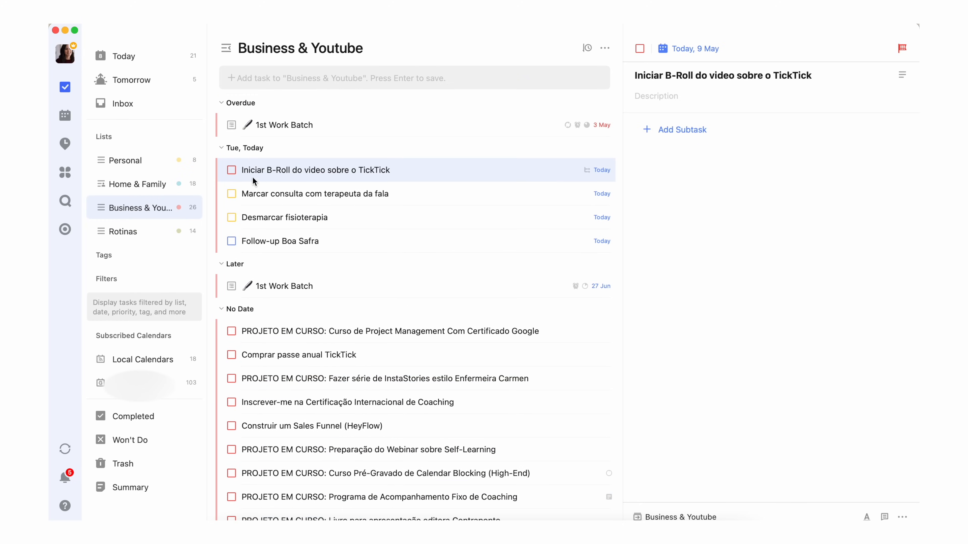
click(231, 170)
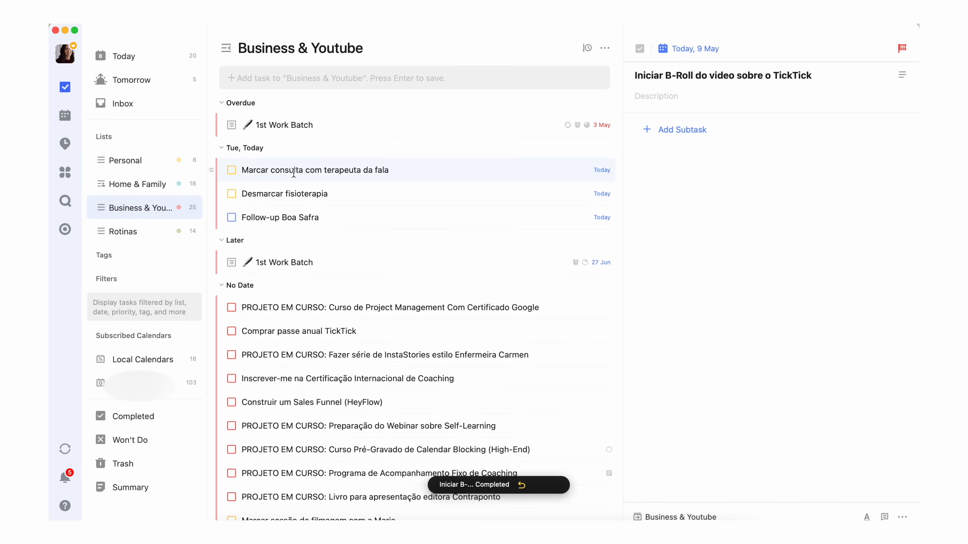
scroll(down, 3)
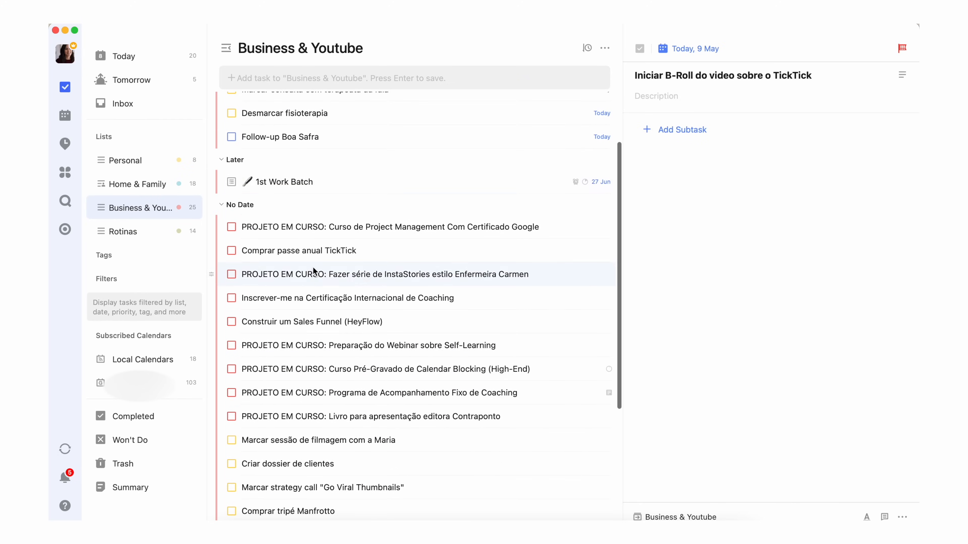
scroll(down, 3)
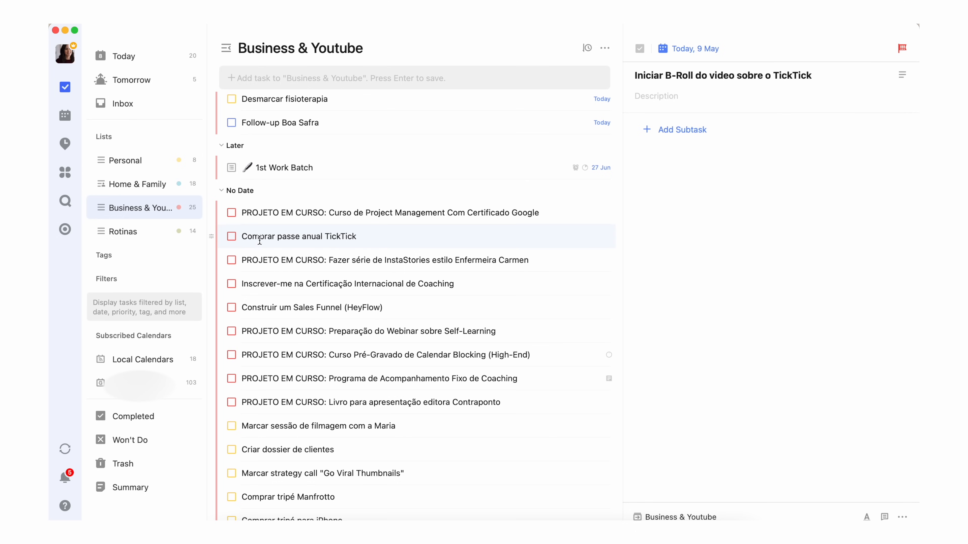
scroll(down, 3)
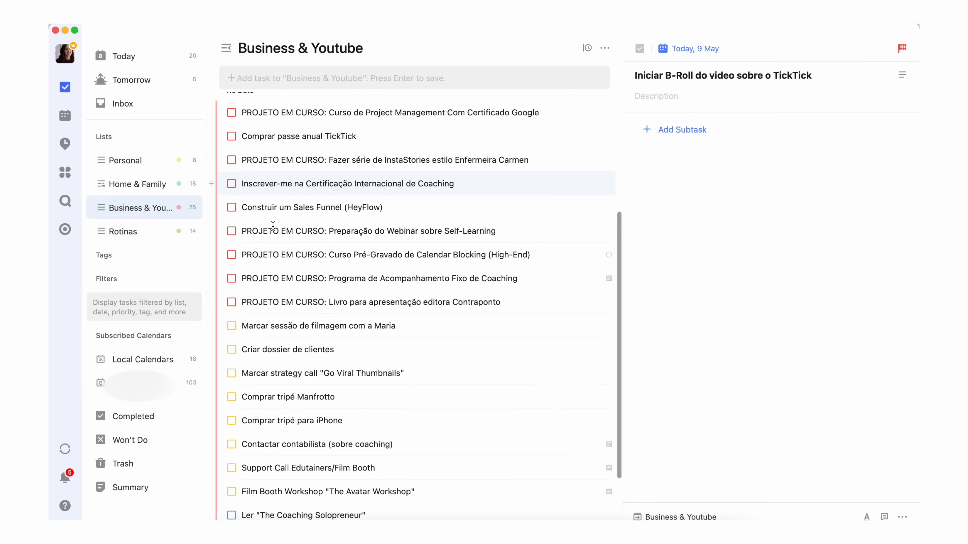
scroll(down, 3)
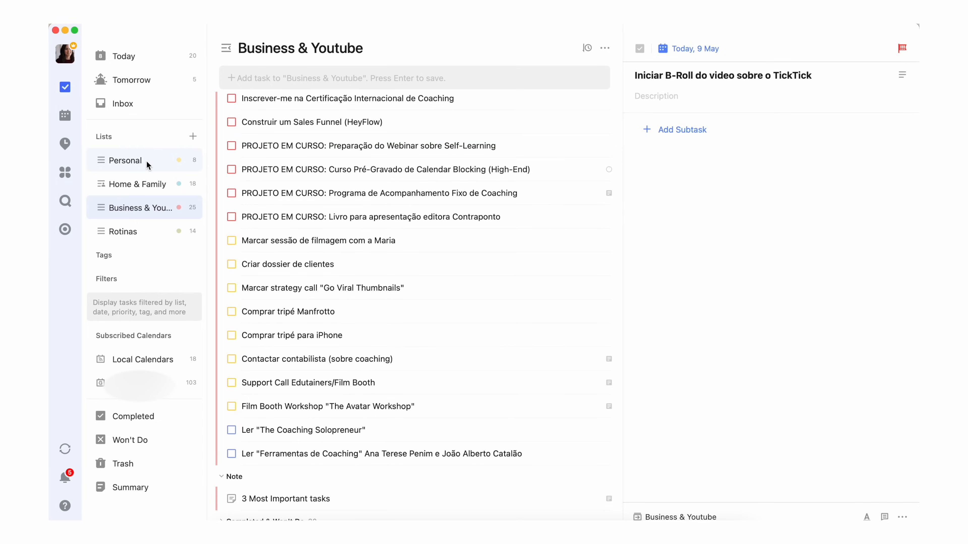
Step: Browse the Personal, Home & Family and Business & Youtube lists, then view the week calendar
click(125, 161)
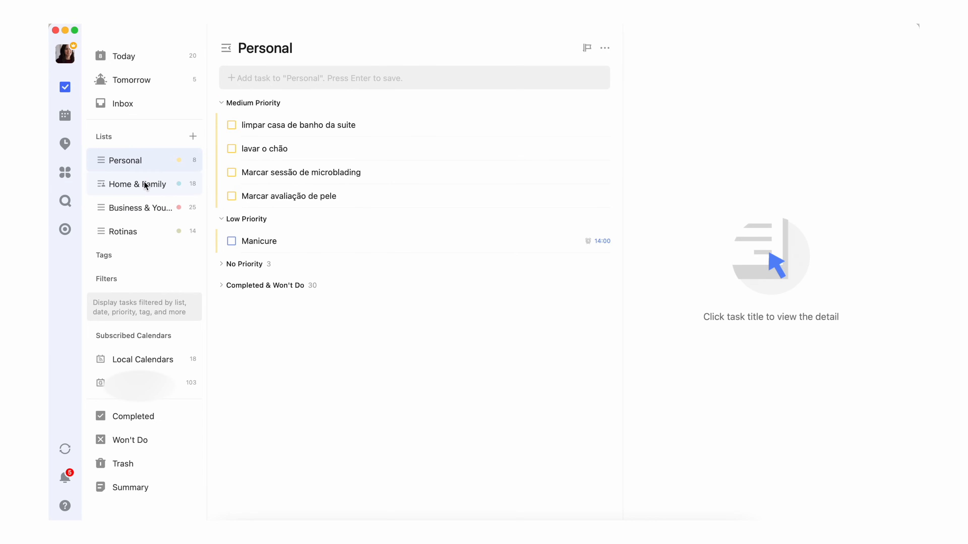
click(144, 184)
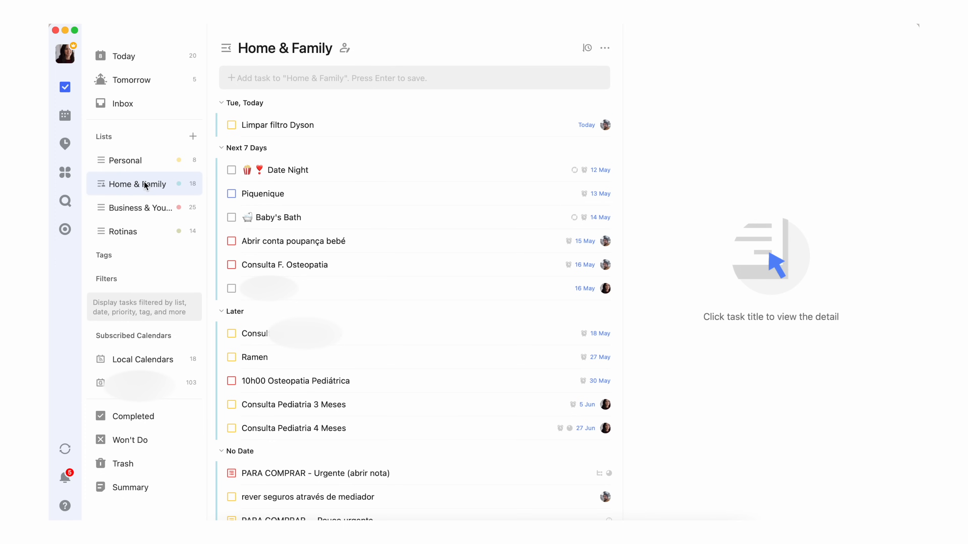
click(140, 208)
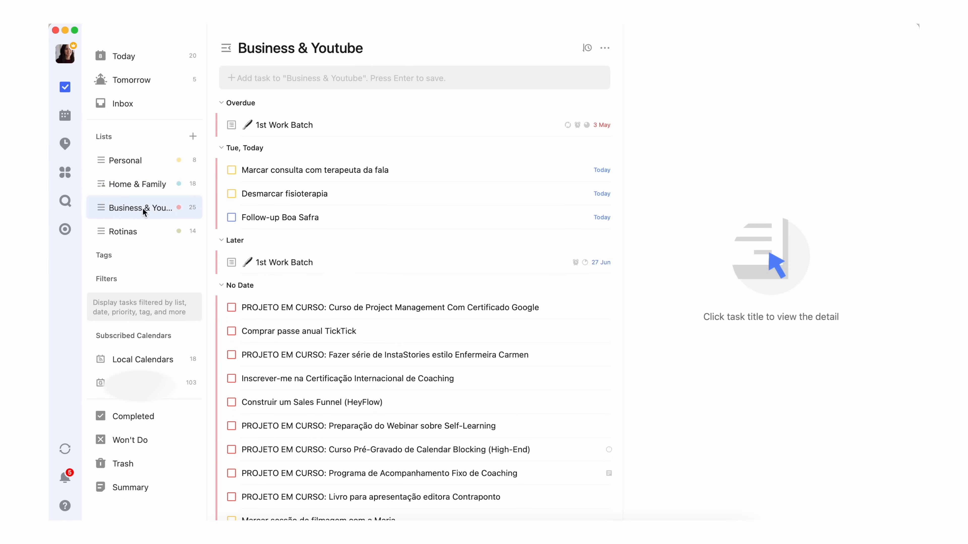
click(65, 116)
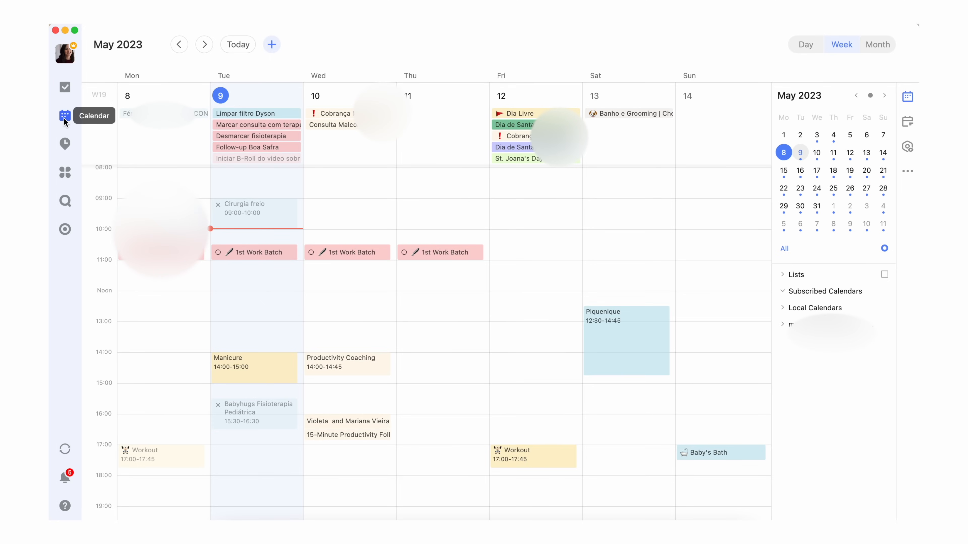
scroll(down, 3)
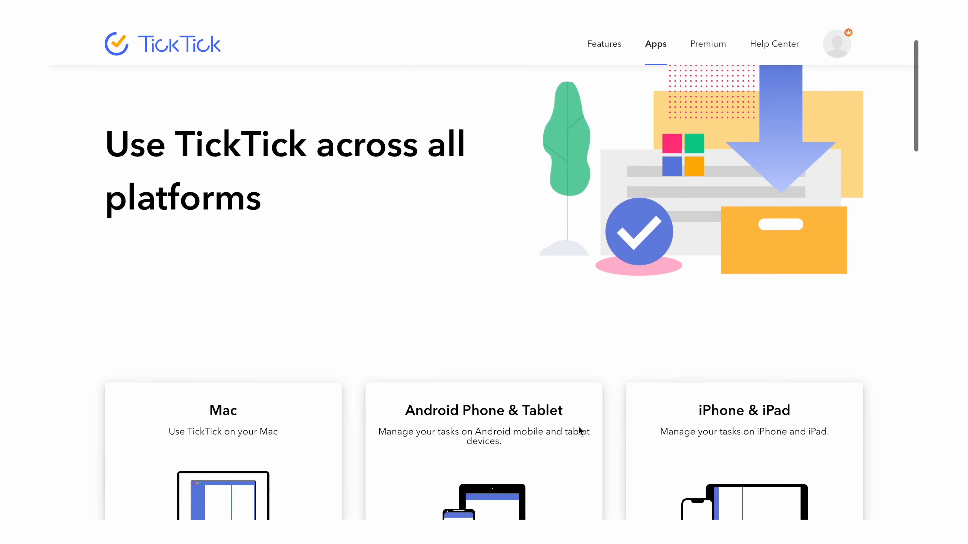
scroll(down, 3)
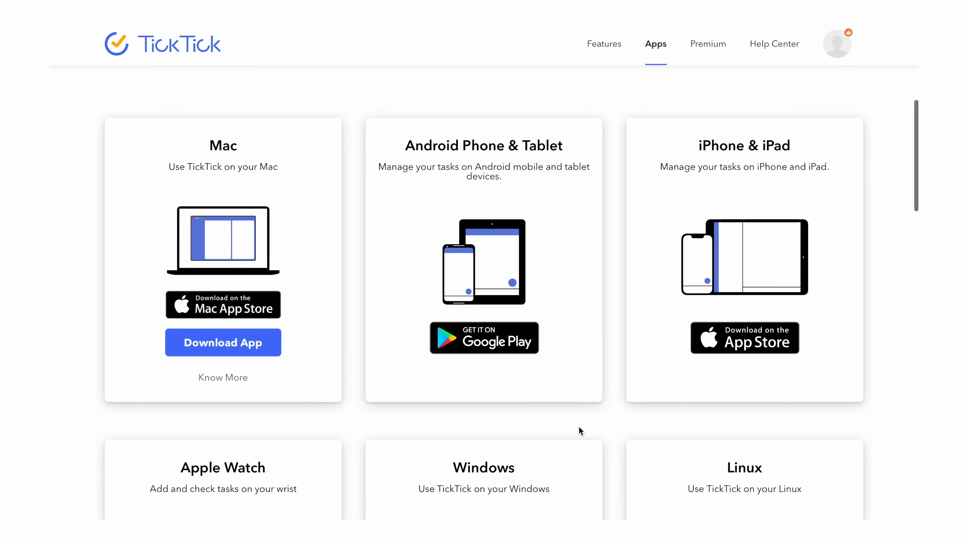
scroll(down, 3)
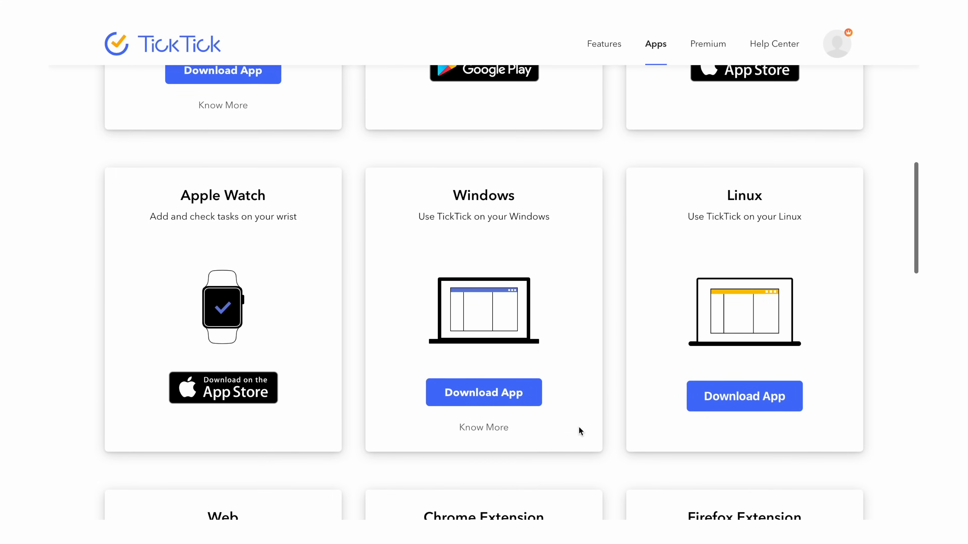
scroll(down, 3)
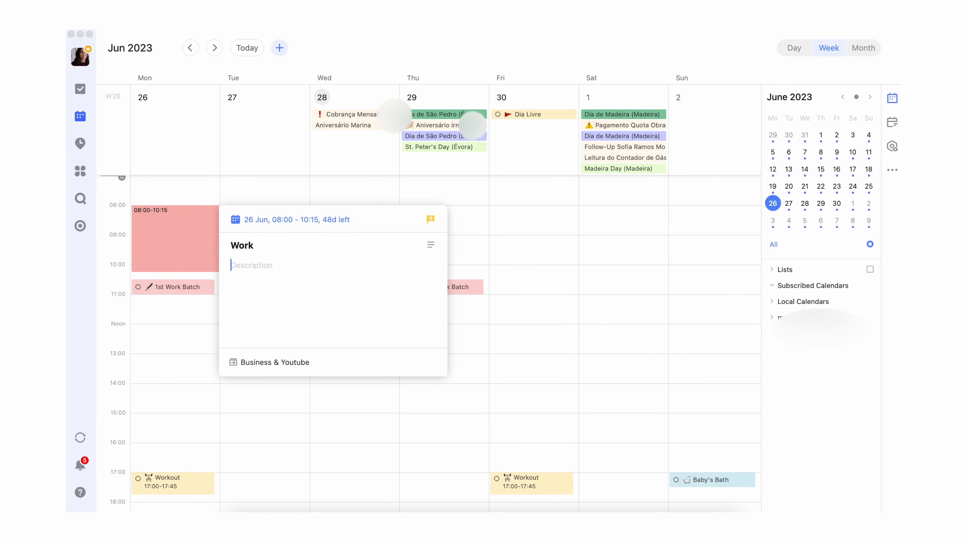
Step: Save the Work event and block 14:00–15:30 on Mon 26 June titled 'Going on a wal'
click(274, 363)
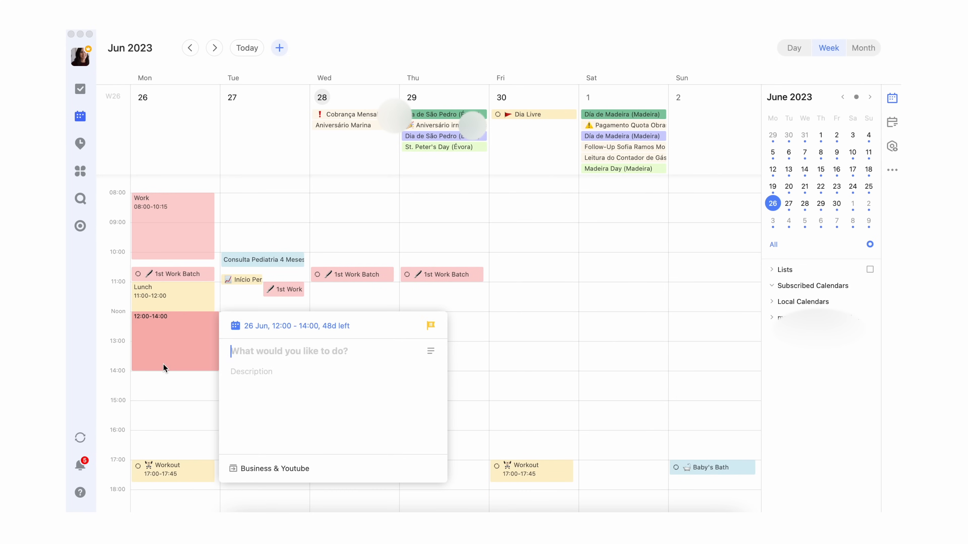
drag(175, 340, 175, 393)
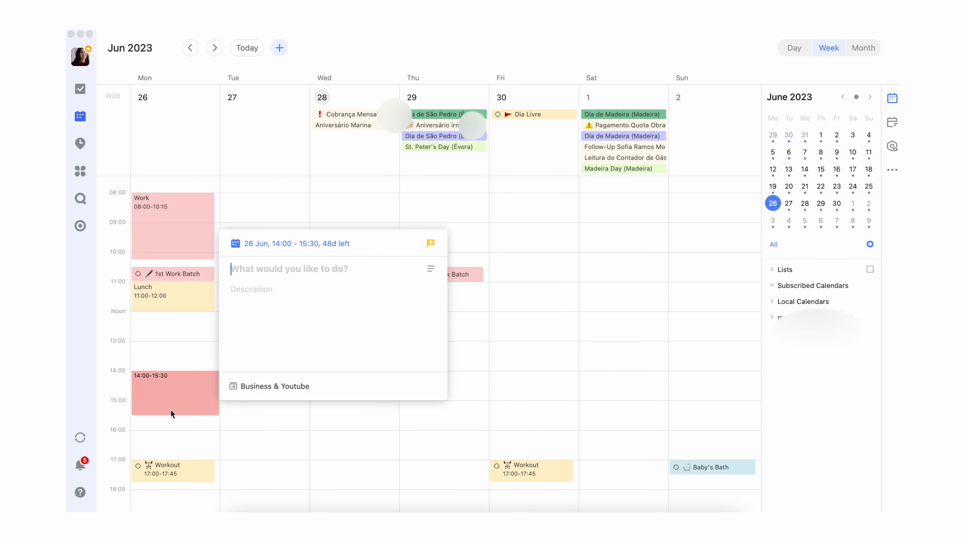
text(Going on a wal)
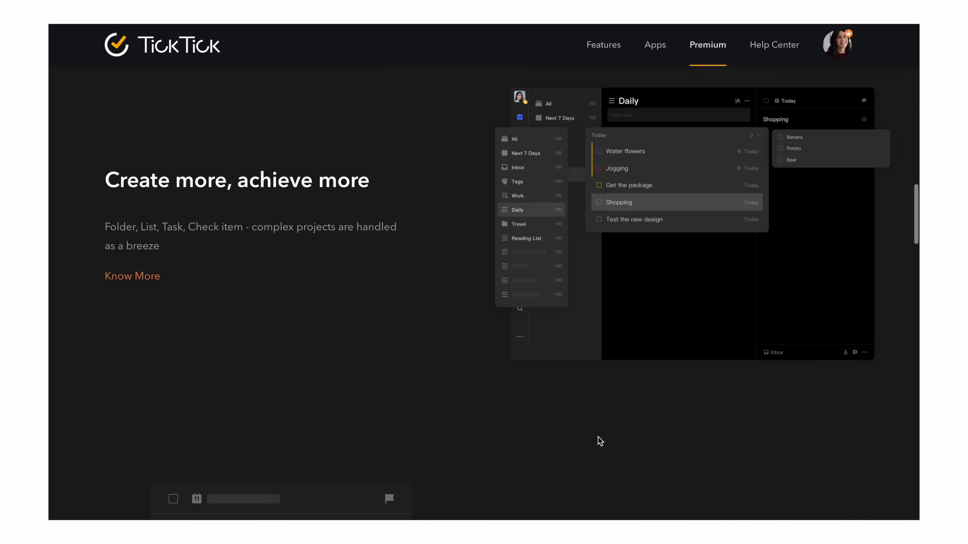
scroll(down, 3)
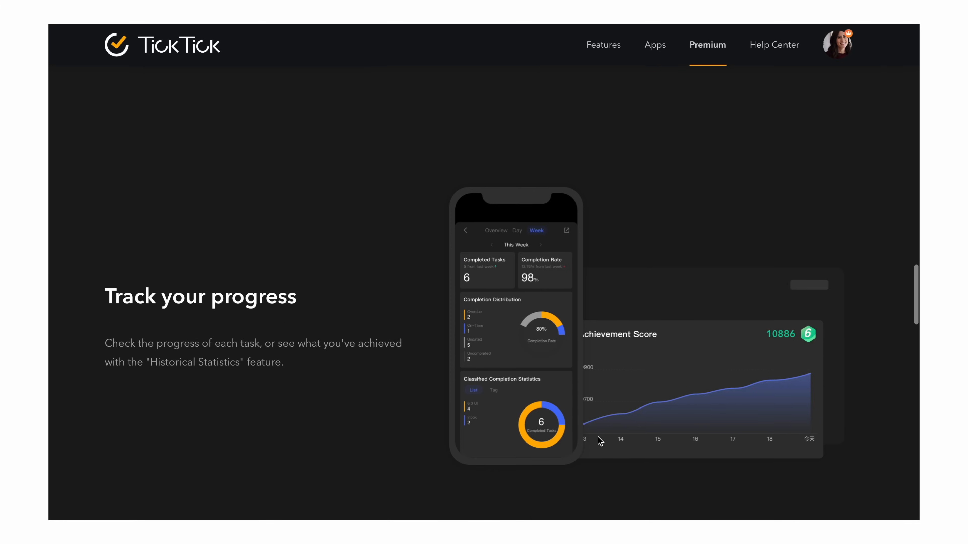
scroll(down, 3)
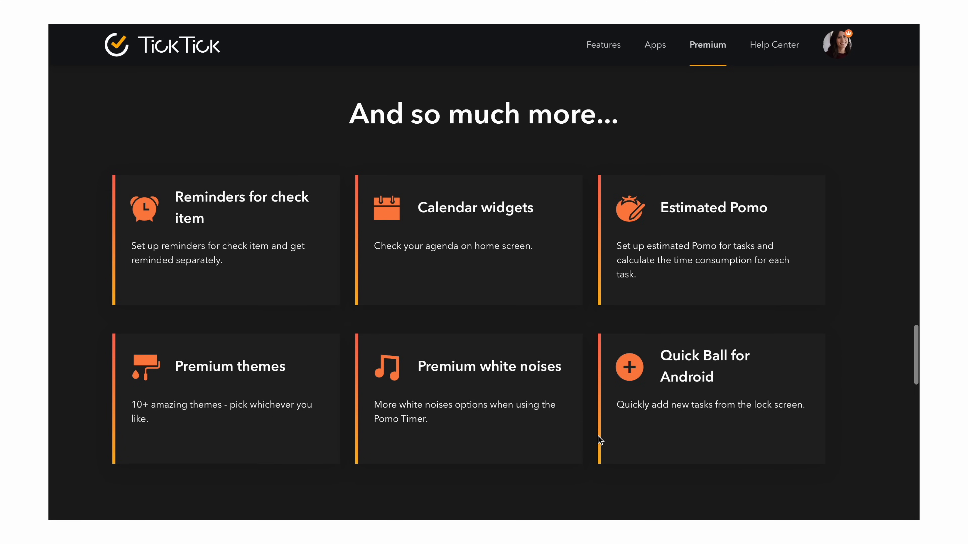
double_click(714, 207)
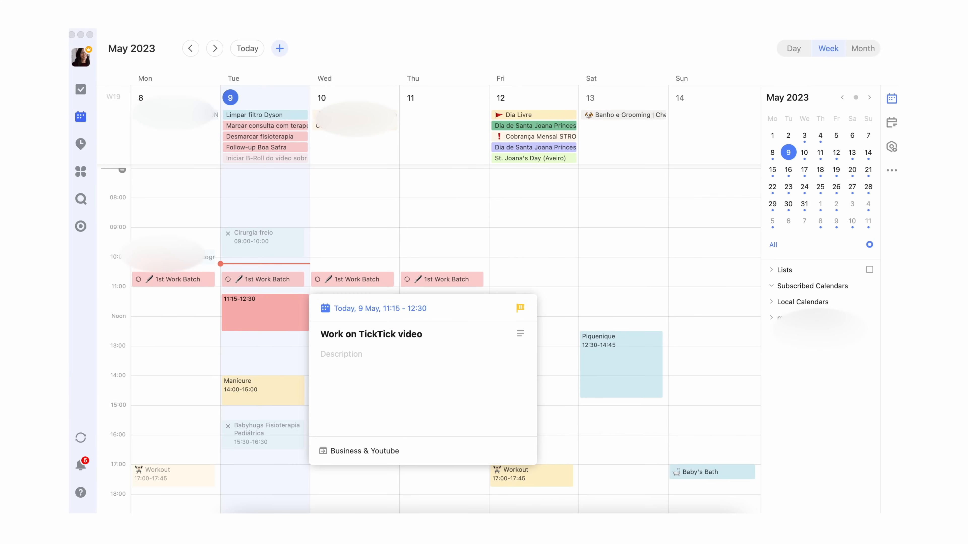
Step: Start titling today's 11:15–12:30 event by entering 'Recor'
text(Recor)
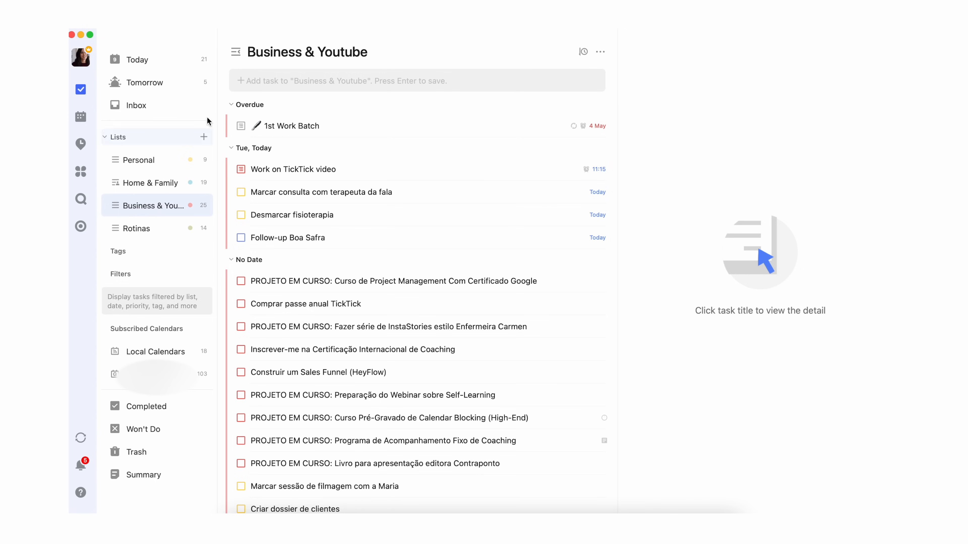
Step: Reach Settings > Calendars from the account menu and start adding a third-party calendar
click(81, 57)
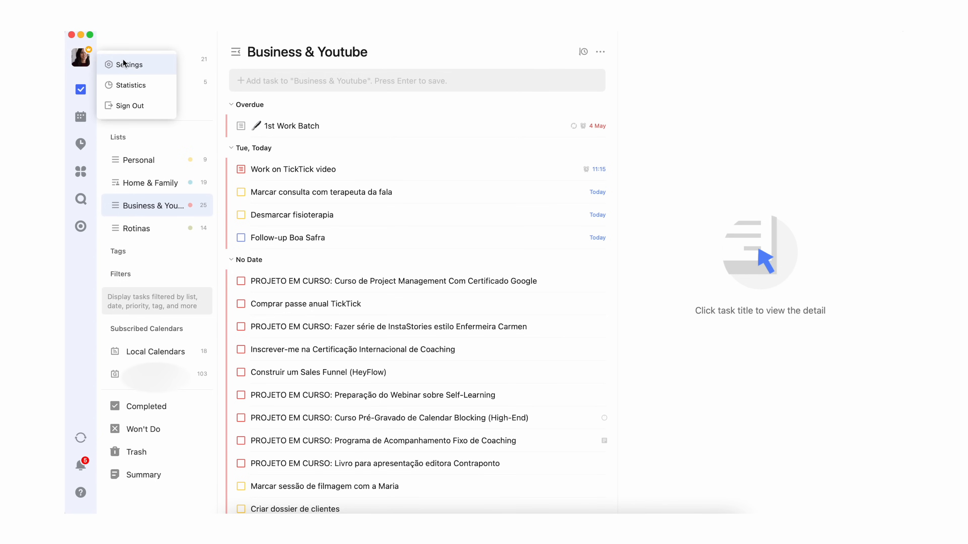
click(128, 65)
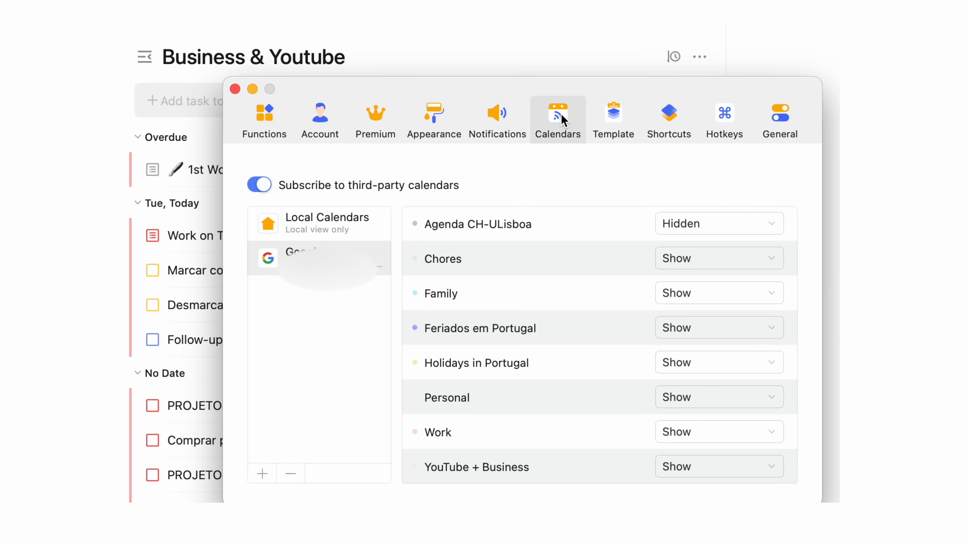
mouse_move(334, 226)
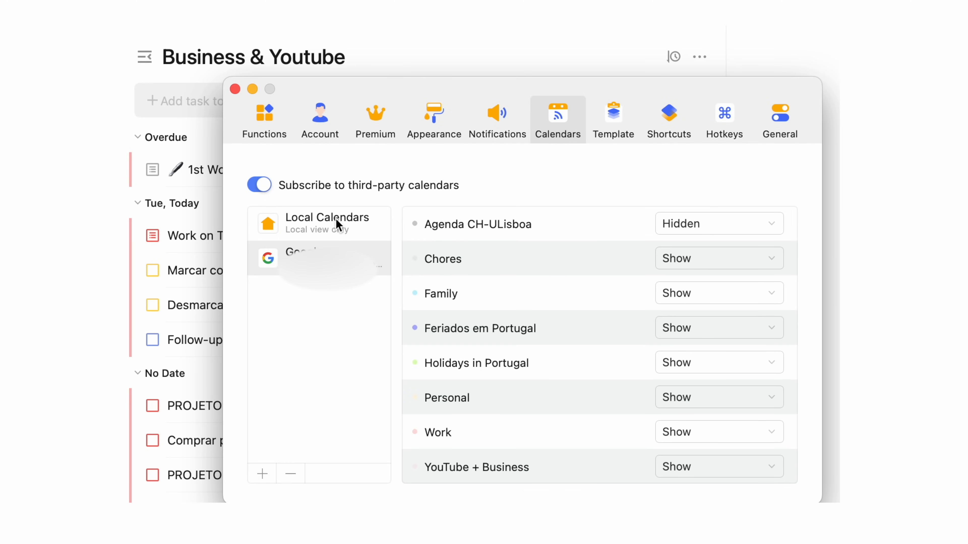
mouse_move(309, 369)
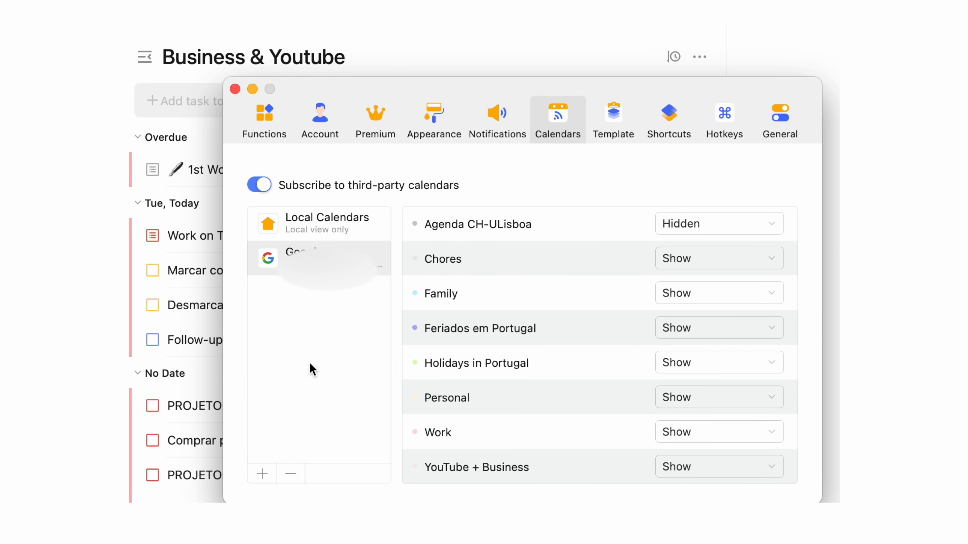
click(262, 473)
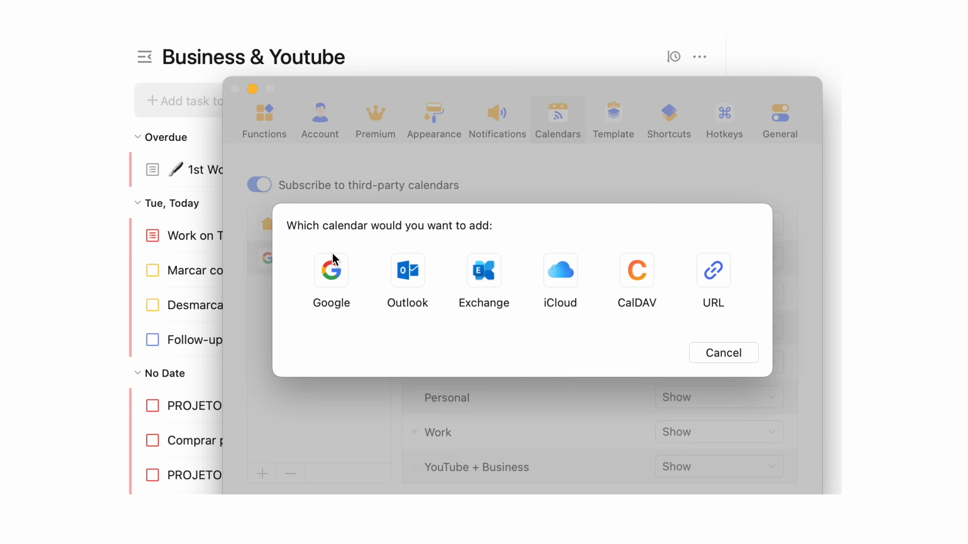
mouse_move(484, 281)
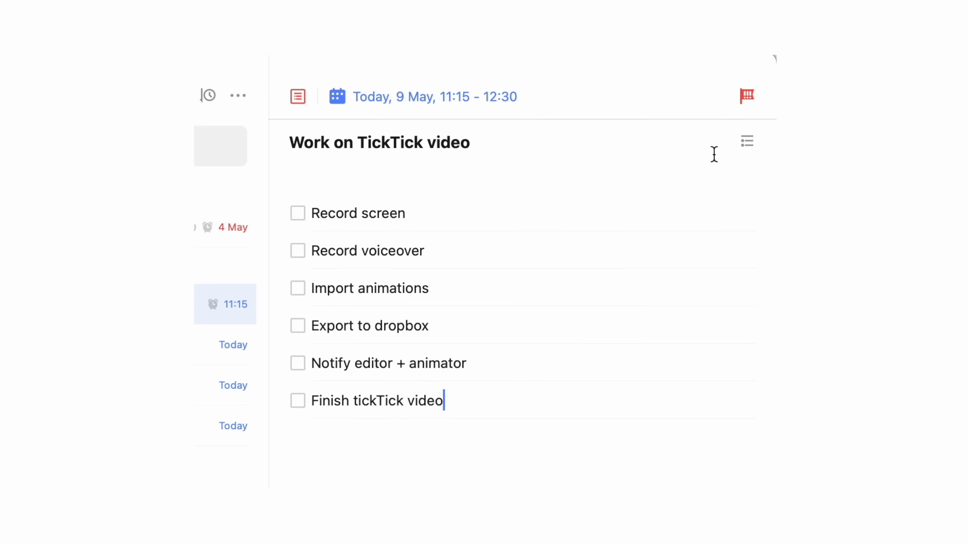
Step: Build the Work on TickTick video checklist from Record screen to Finish tickTick video
click(747, 97)
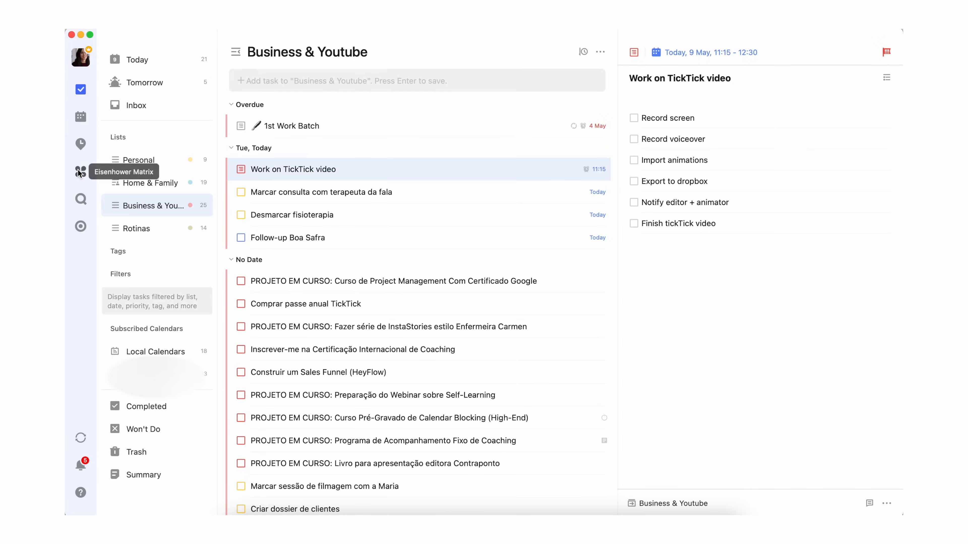
click(81, 171)
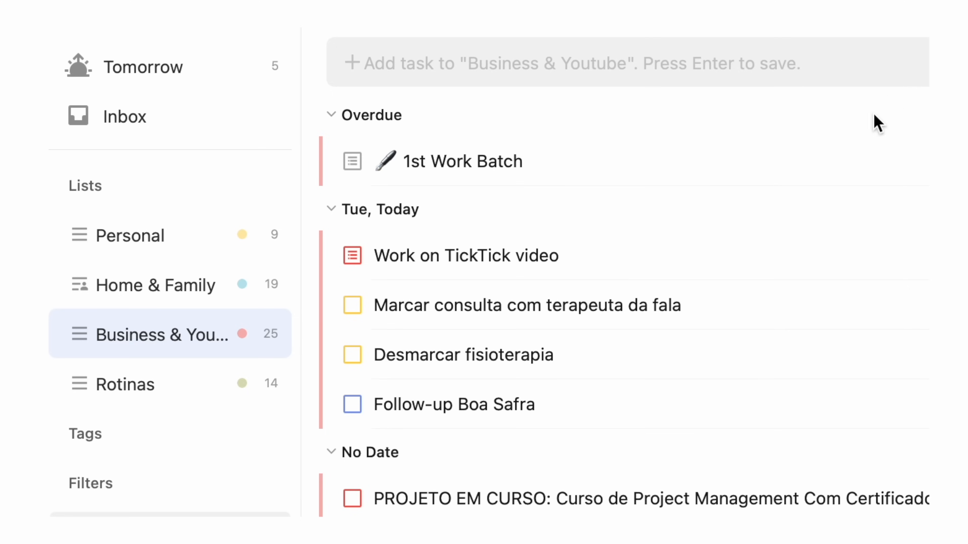
Step: Create the Complex tag with a yellow colour and save it
scroll(down, 3)
text(Complex)
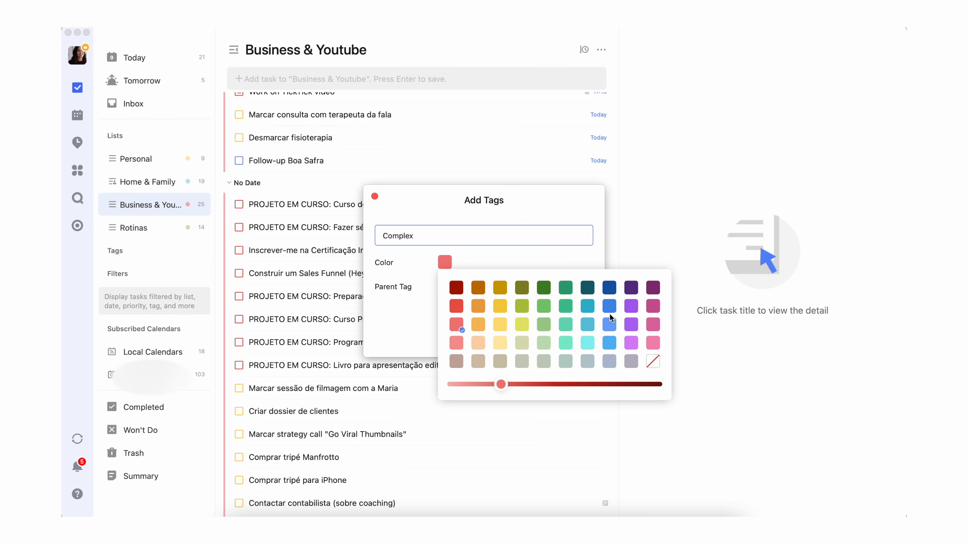
click(500, 306)
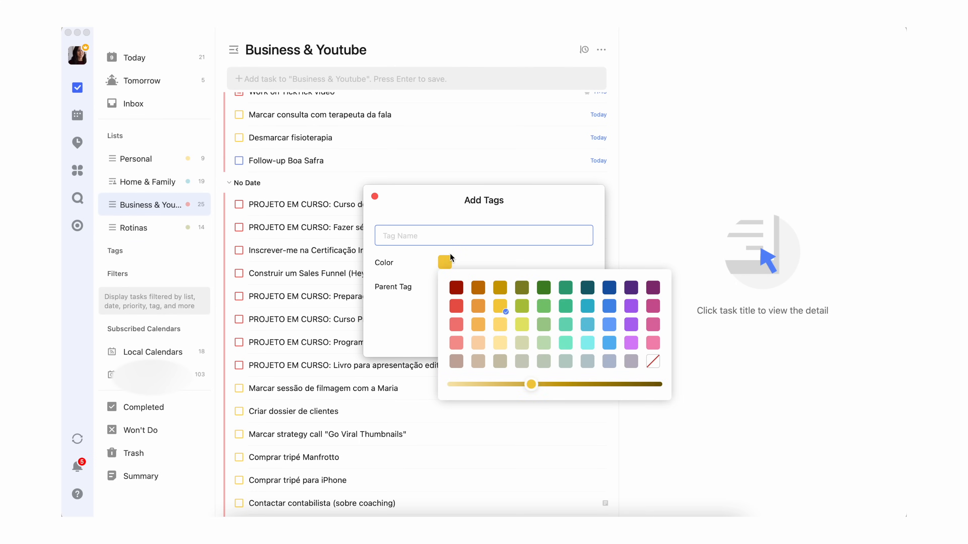
click(290, 205)
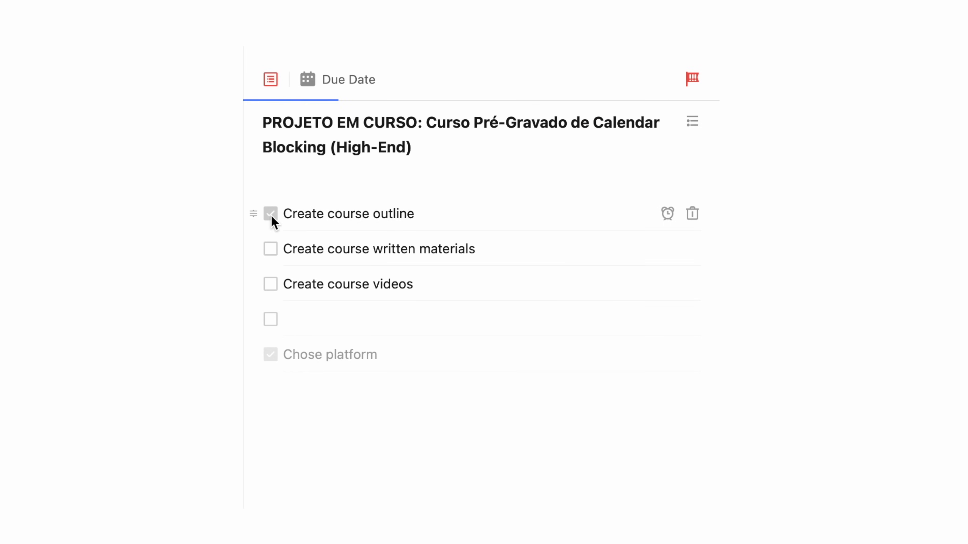
Step: Add an 'Organize c' checklist item to the project task
text(Organize closet)
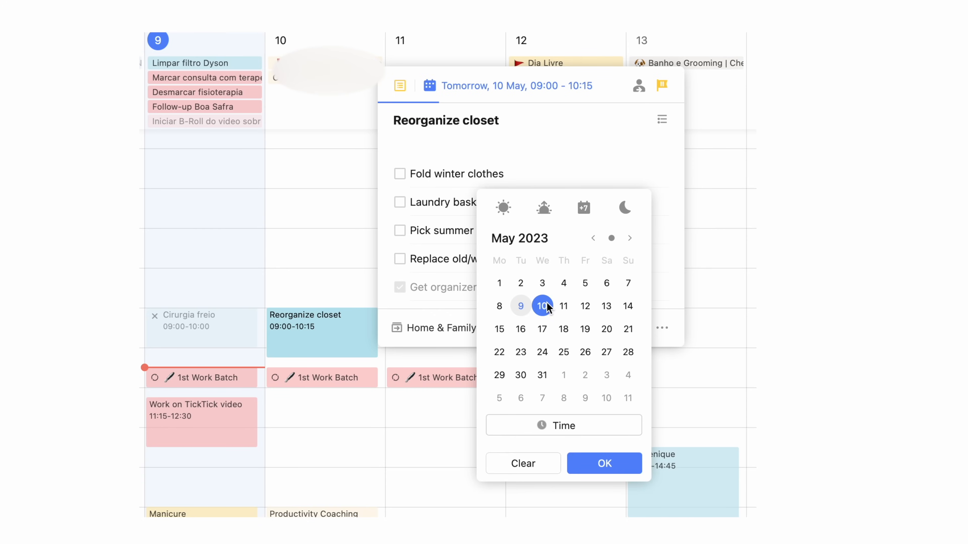
Step: Date a closet subtask and Replace old/worn items via their alarm icons
click(604, 464)
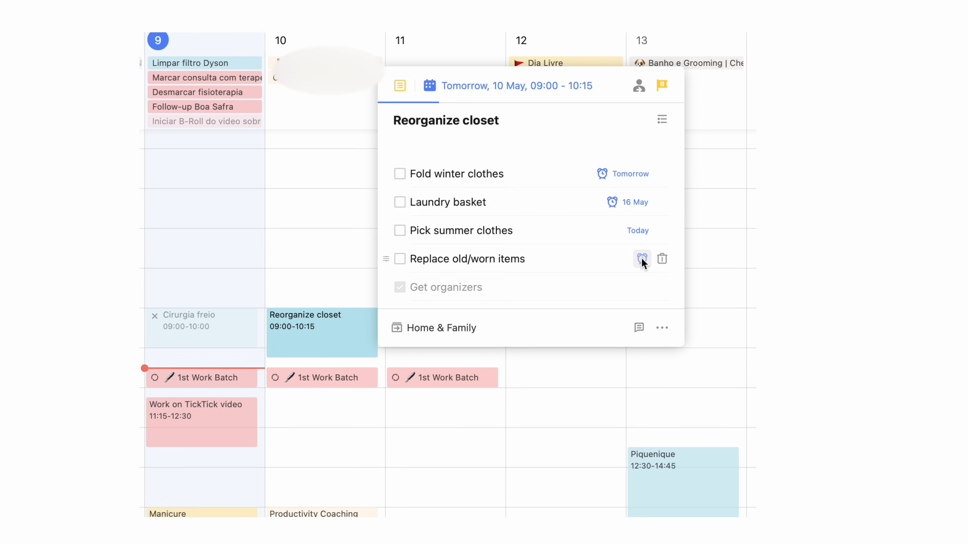
click(642, 259)
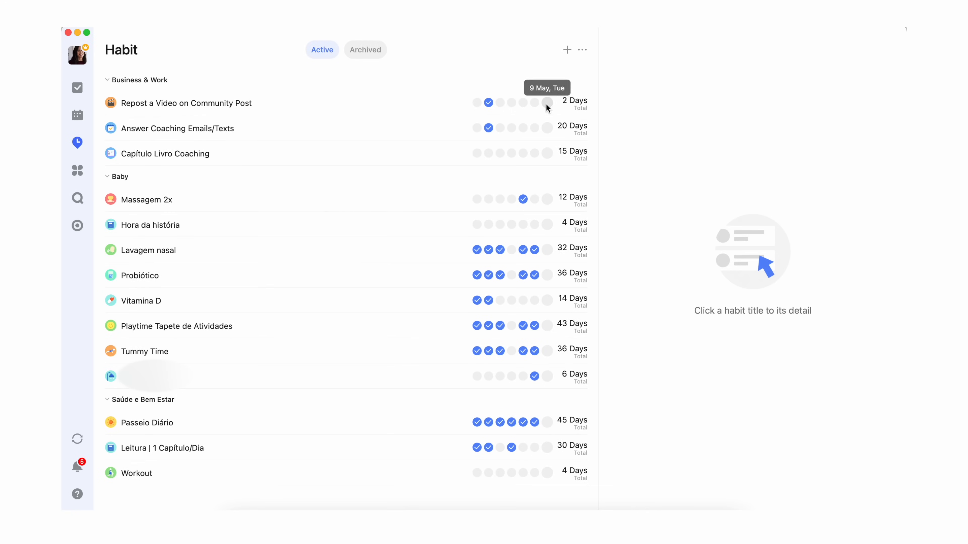
Step: Check in Answer Coaching Emails/Texts, Capítulo Livro Coaching and another habit for 9 May
click(547, 128)
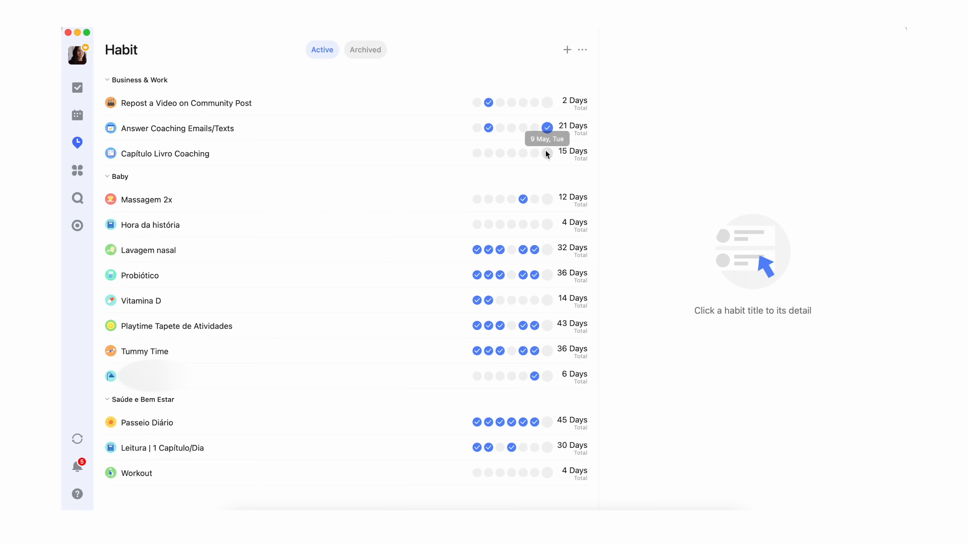
click(547, 153)
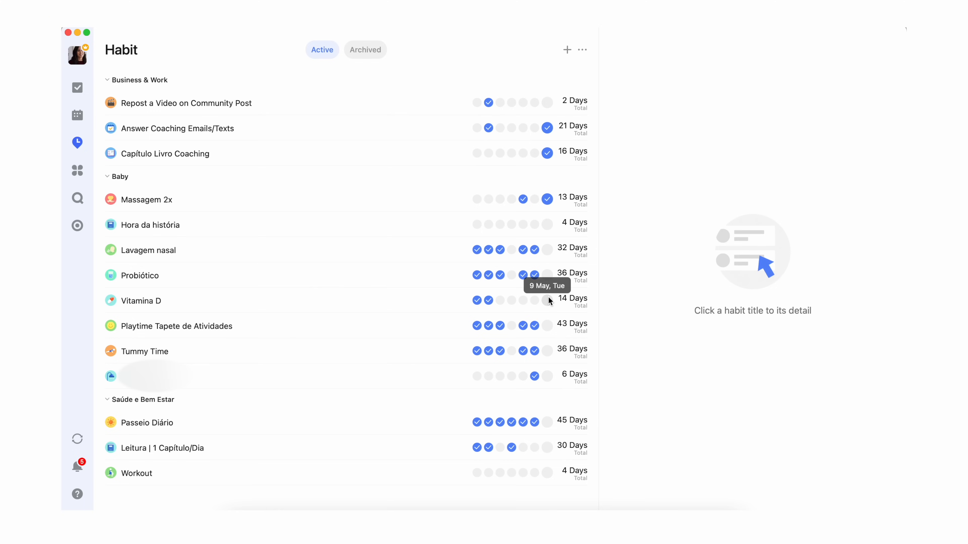
click(511, 300)
text(Jou)
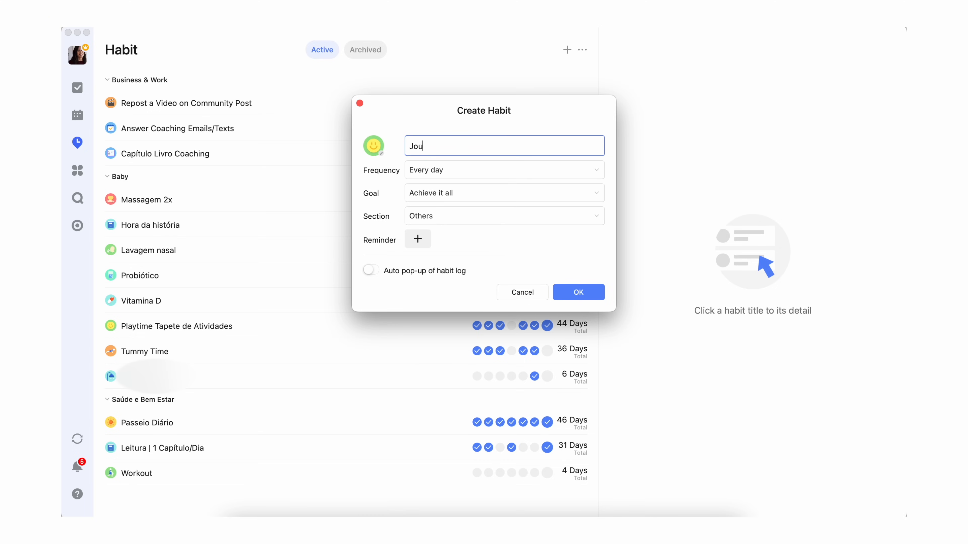
Step: Set the new Journaling habit to repeat 3 days per week
click(373, 145)
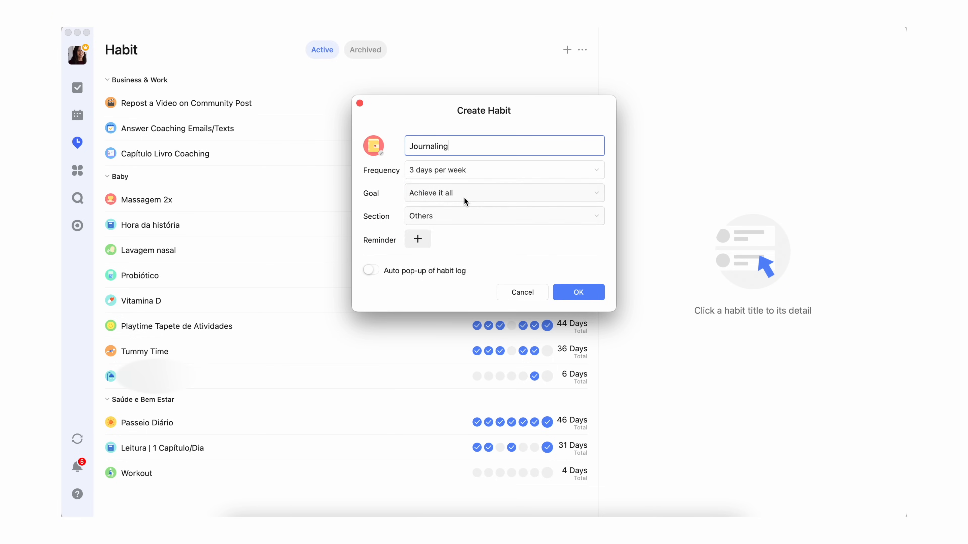
click(503, 216)
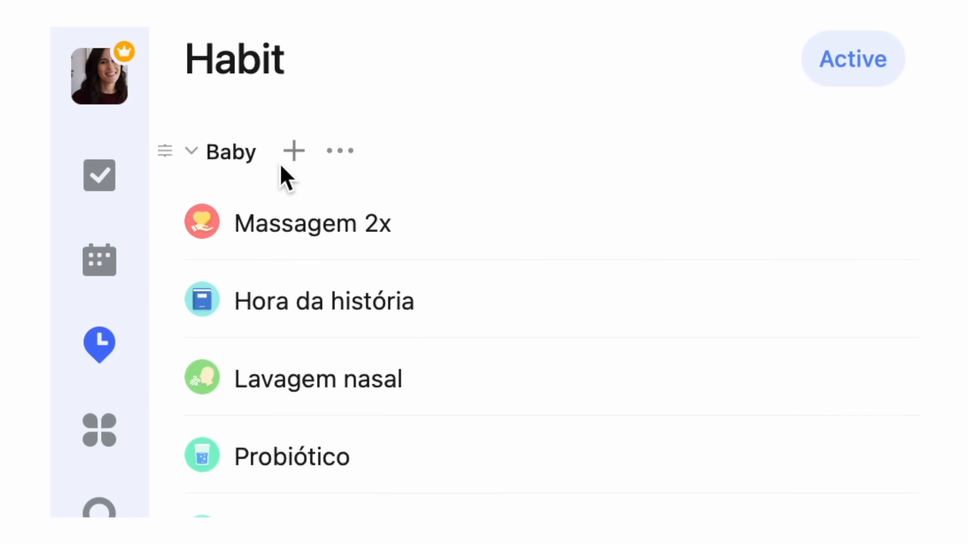
scroll(down, 3)
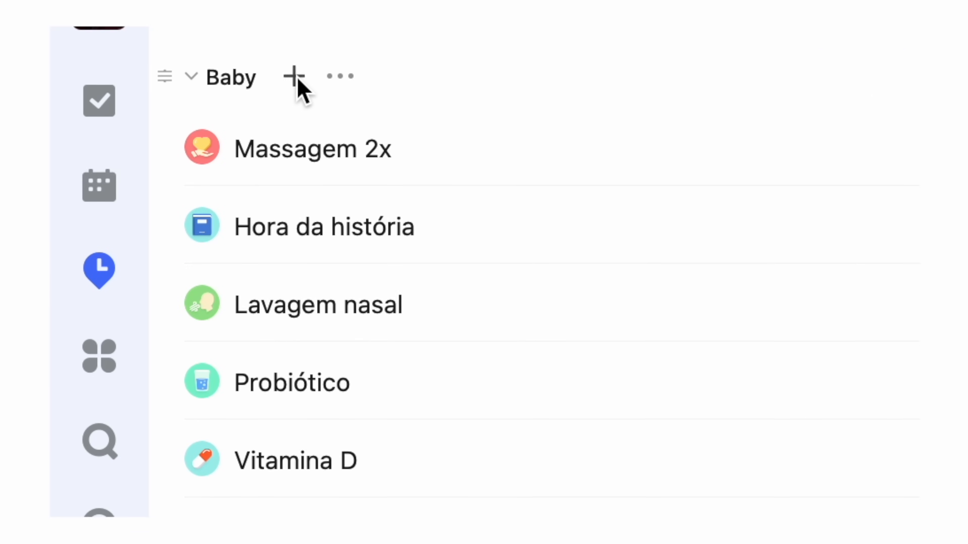
scroll(down, 3)
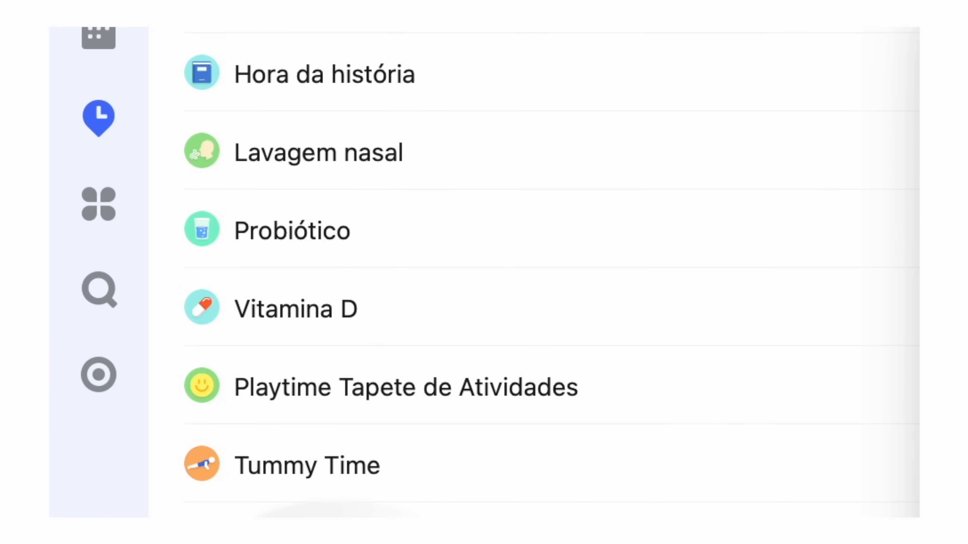
scroll(down, 3)
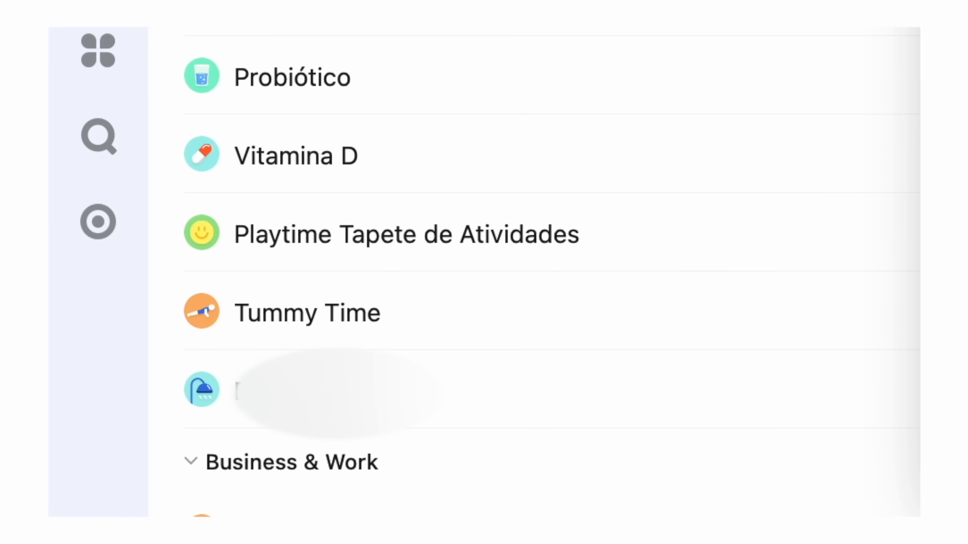
scroll(down, 3)
text(Meal plan f)
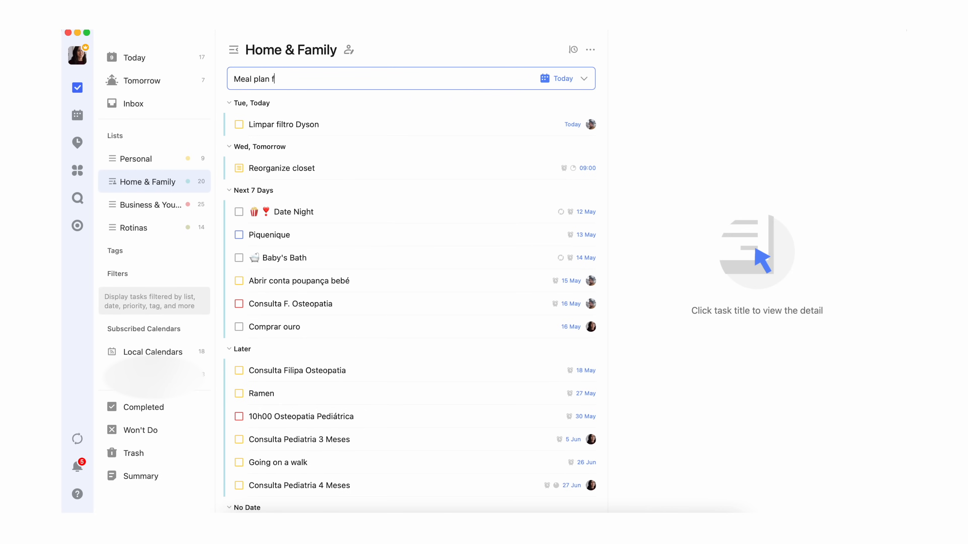
Step: Add Meal plan and Clean bathrooms tasks, assigning Clean bathrooms to Me
key(Enter)
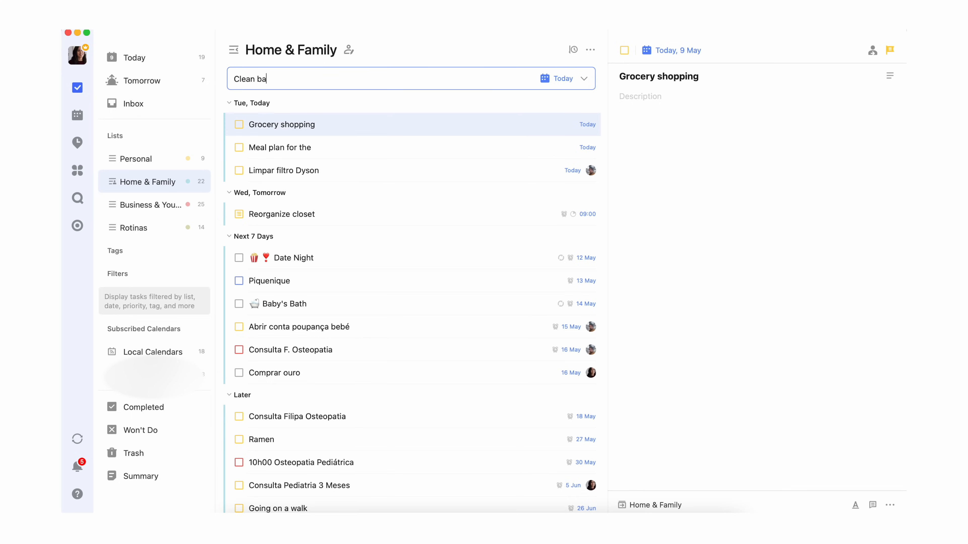
key(Enter)
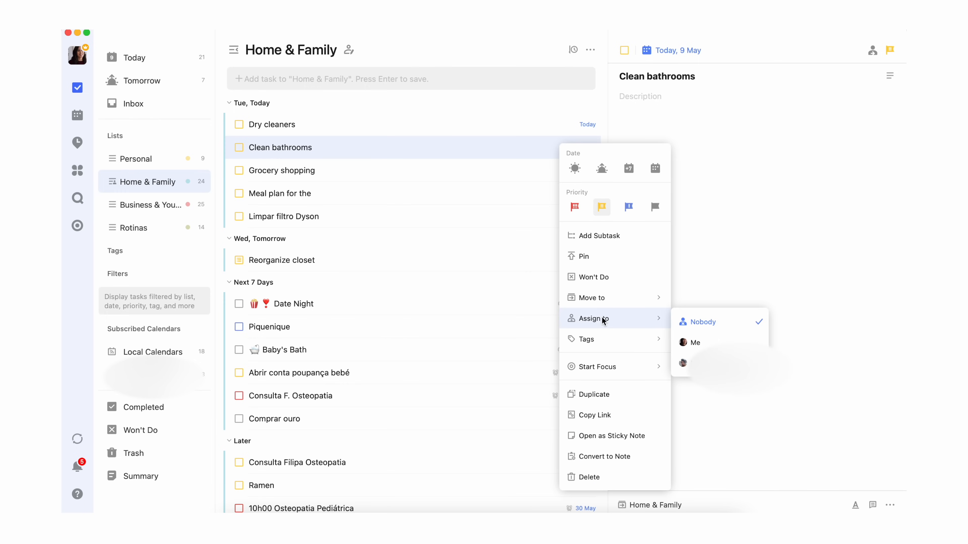
mouse_move(696, 346)
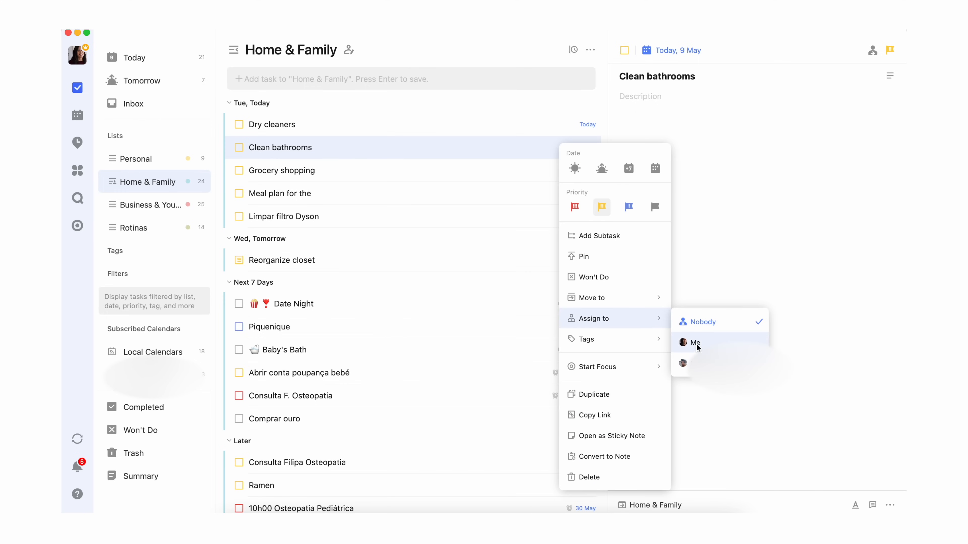
click(695, 344)
text(Top priorities for)
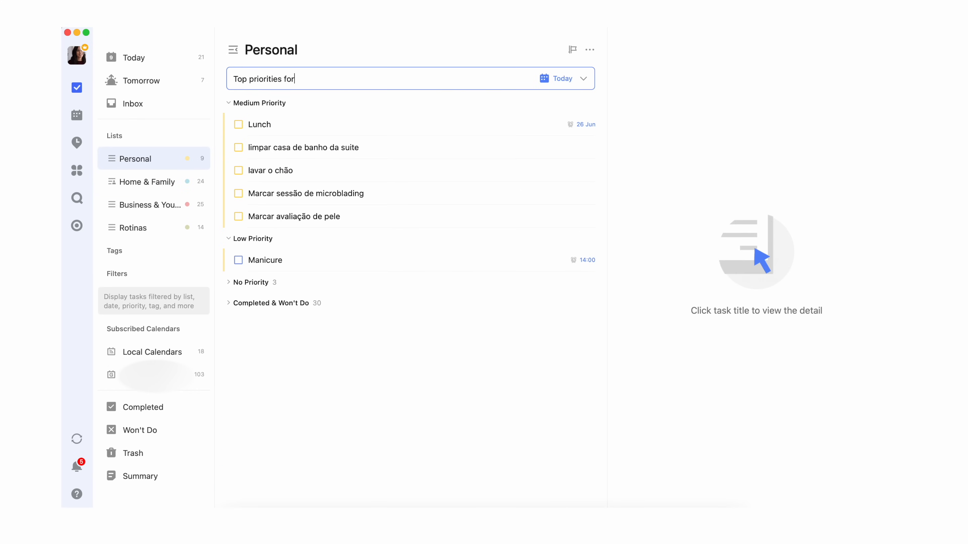
Step: Save the 'Top priorities for today' task, show it as a sticky note and arrange the note's placement
key(Enter)
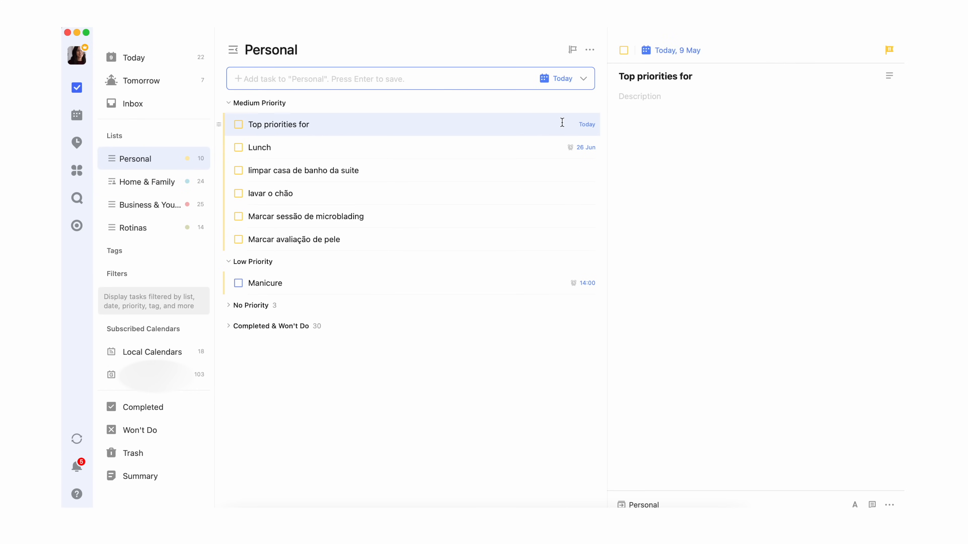
right_click(278, 125)
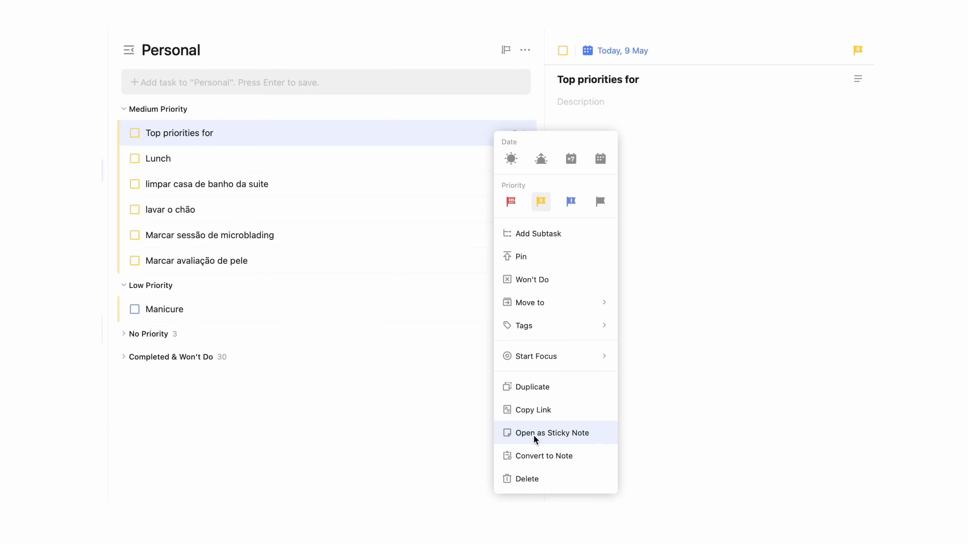
click(552, 434)
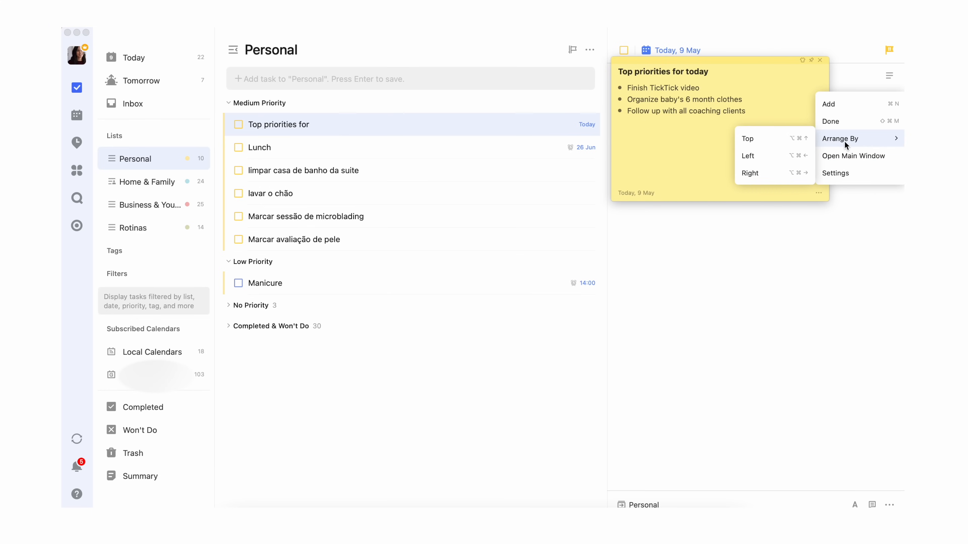
click(835, 173)
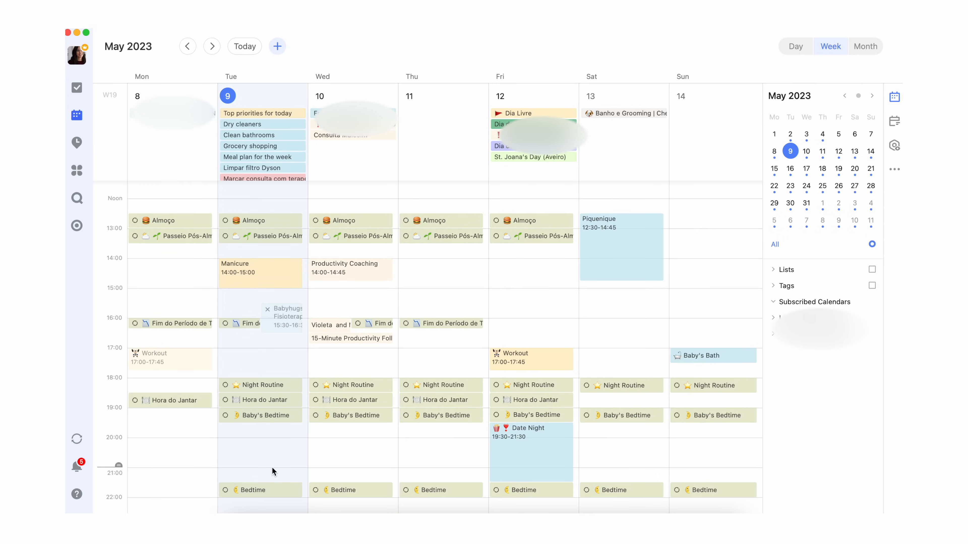
Step: Add a 'Send coaching emails' task to the Today list via the add-task field
click(265, 415)
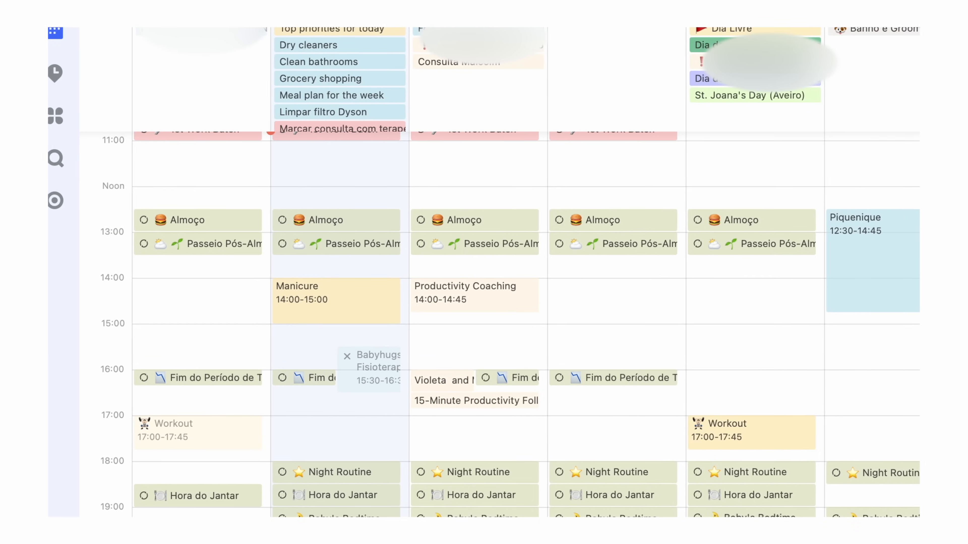
scroll(down, 3)
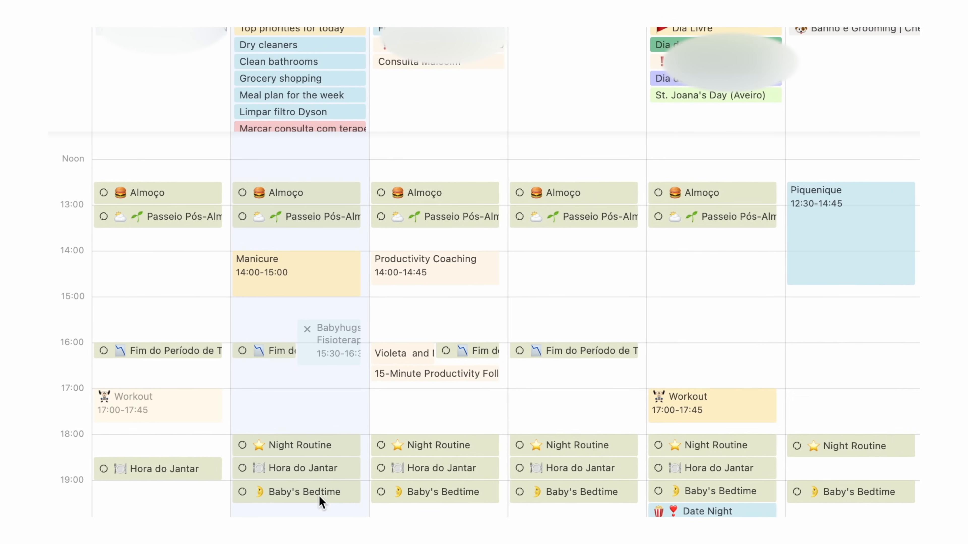
click(305, 492)
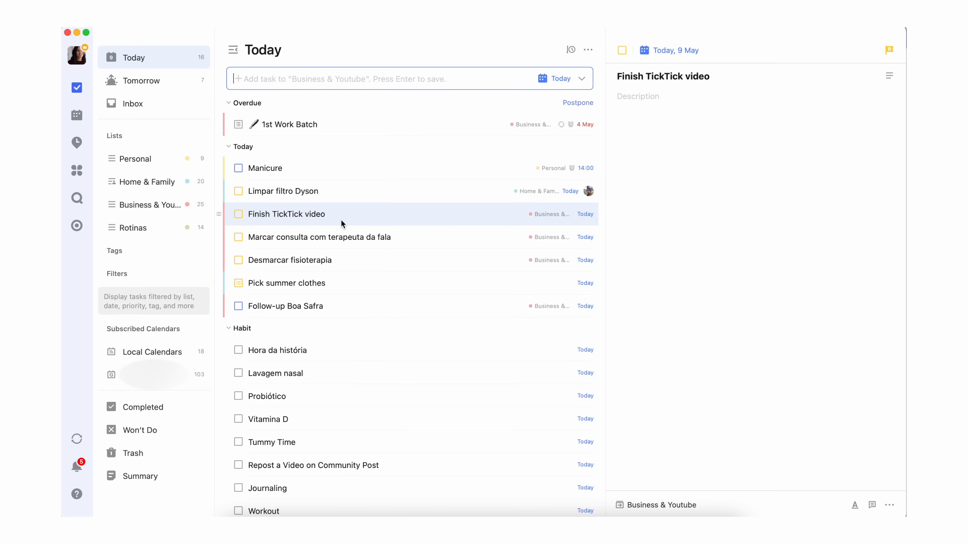
text(Send coa)
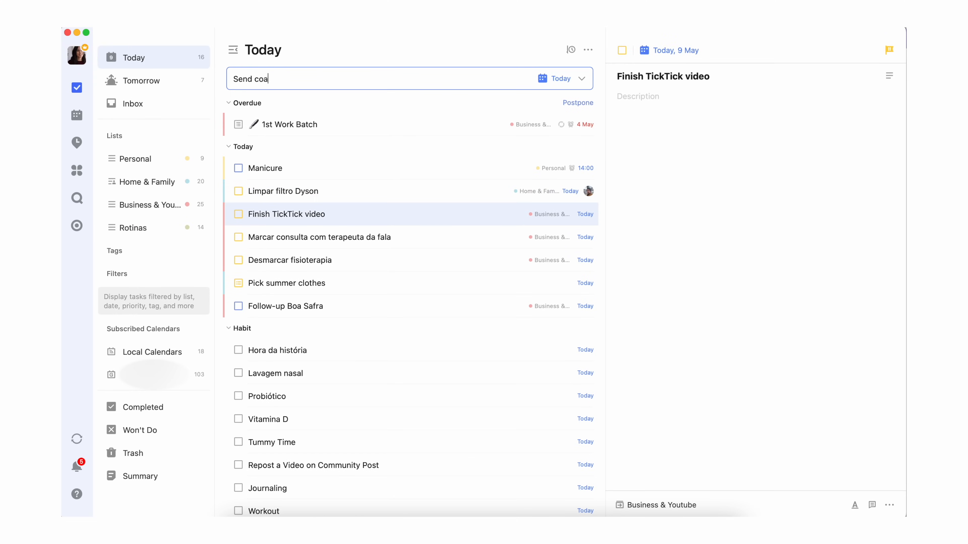
key(Enter)
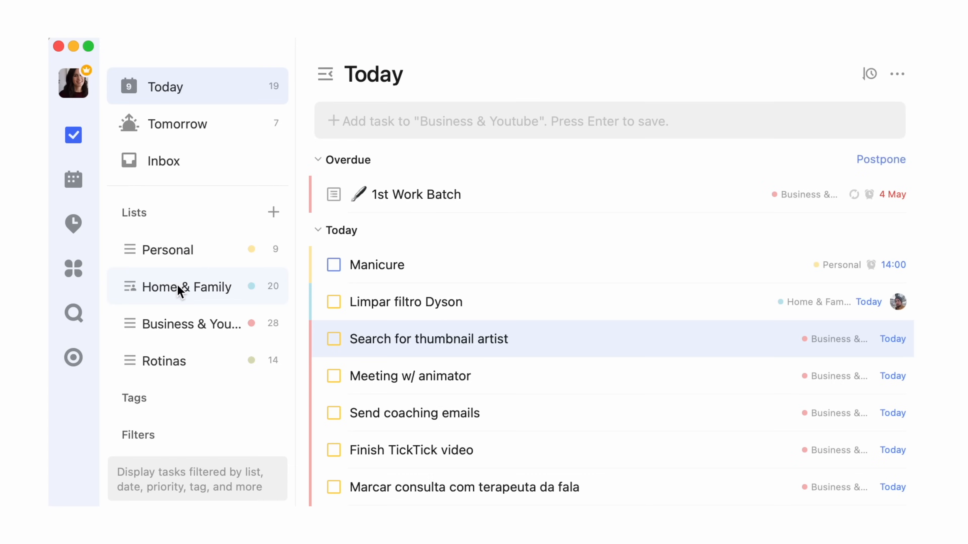
click(168, 249)
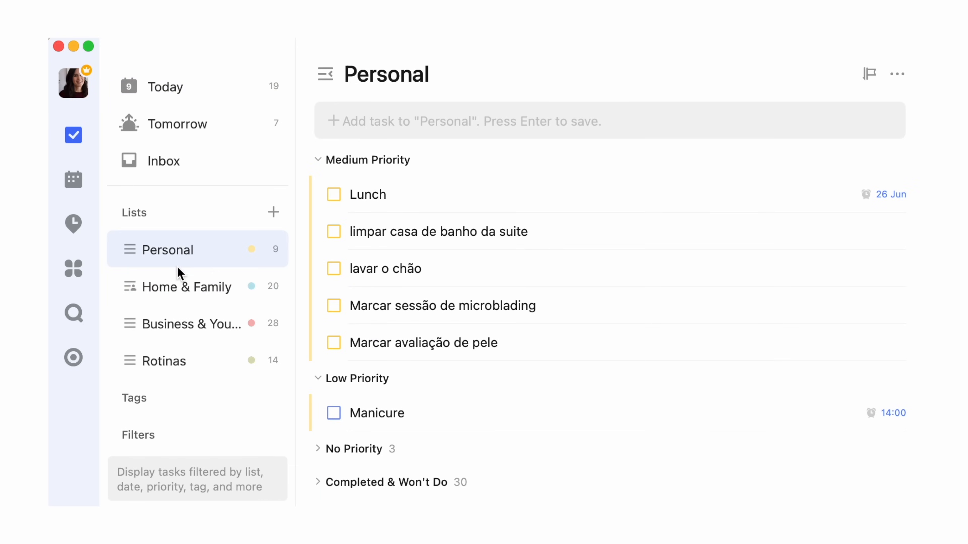
click(184, 328)
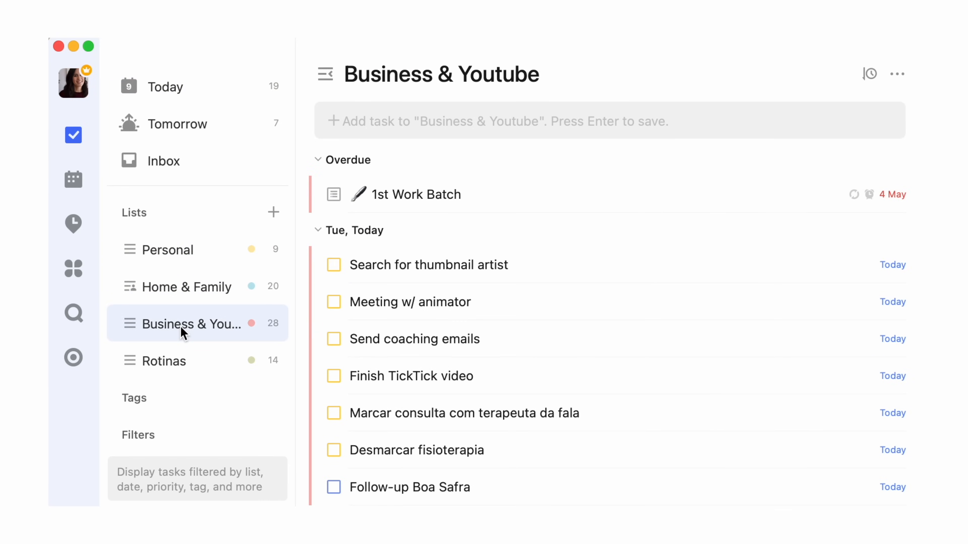
click(163, 161)
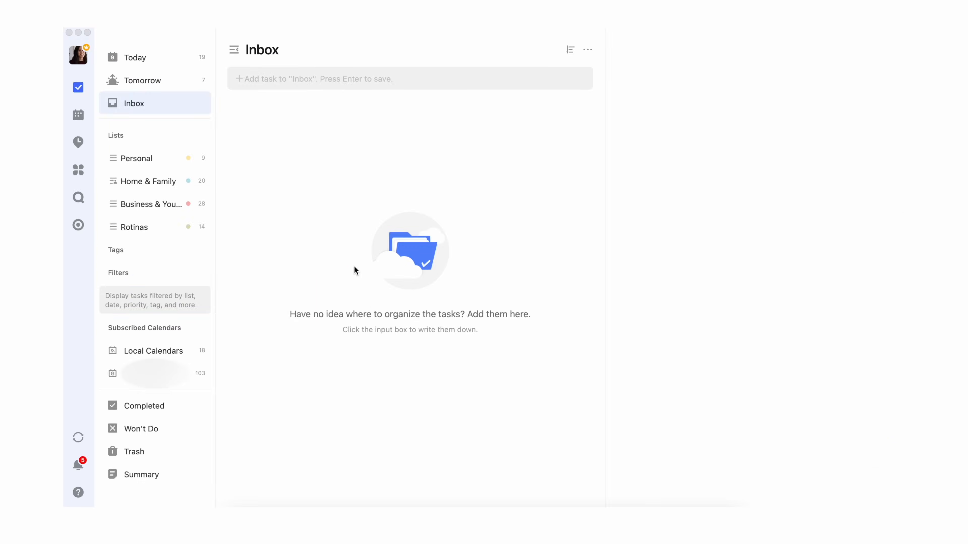
mouse_move(283, 89)
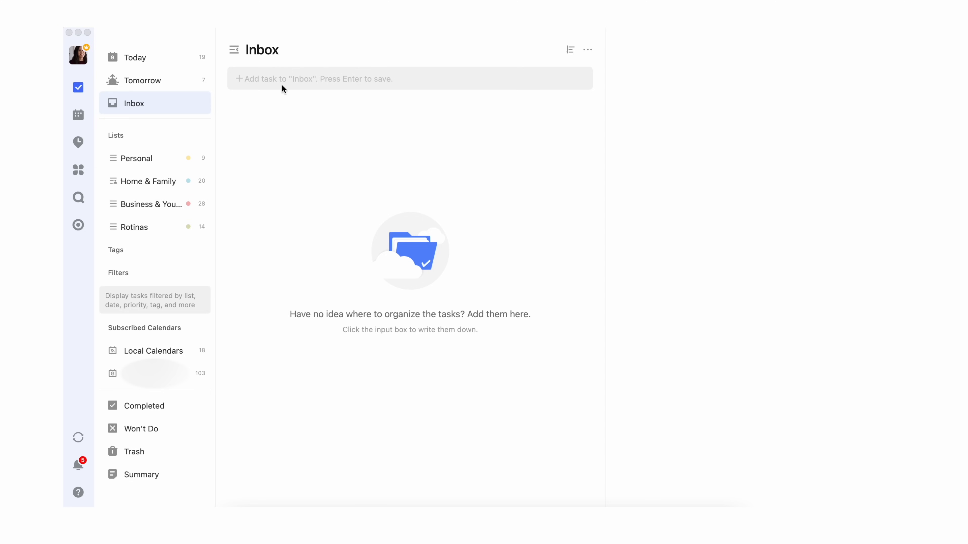
click(135, 58)
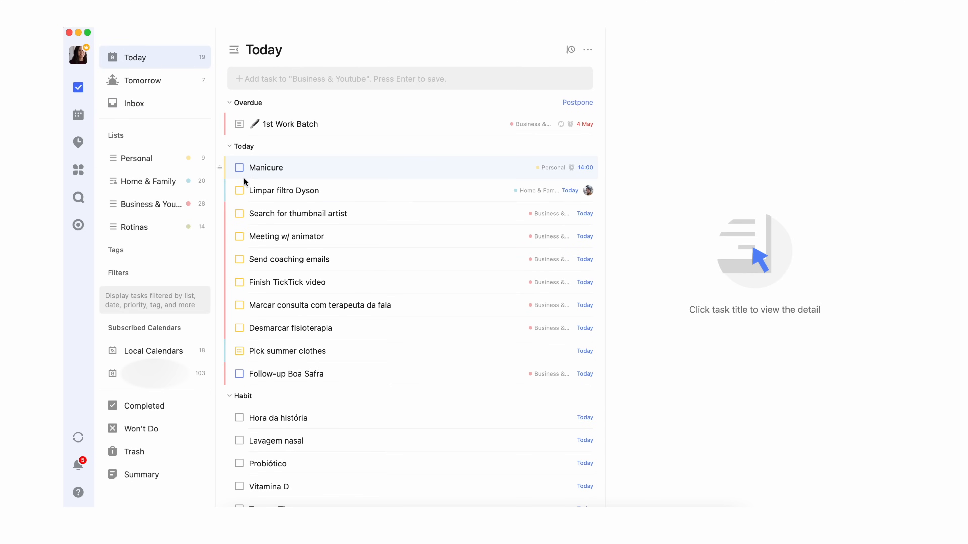
Step: Scroll the Today list to reach the Search for thumbnail artist task and Tummy Time habit
scroll(down, 3)
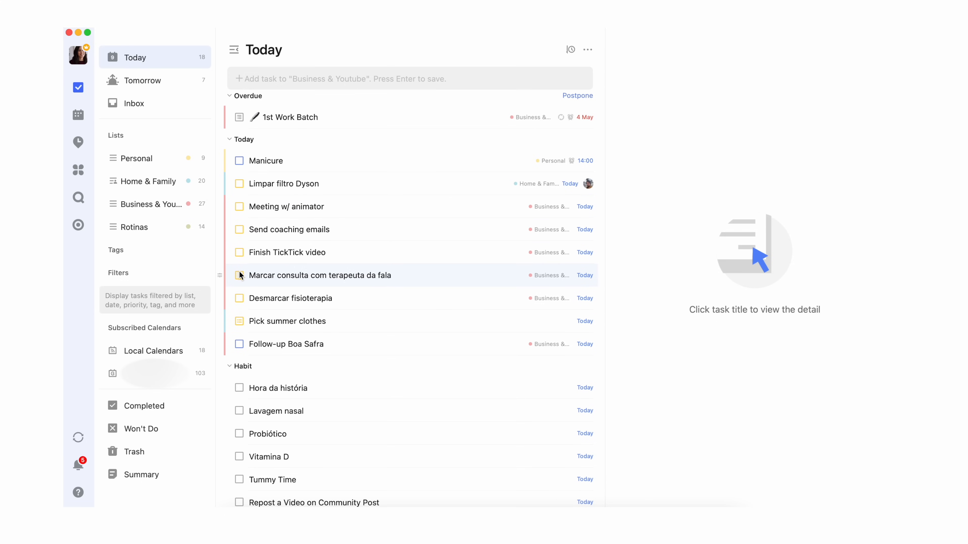
mouse_move(242, 326)
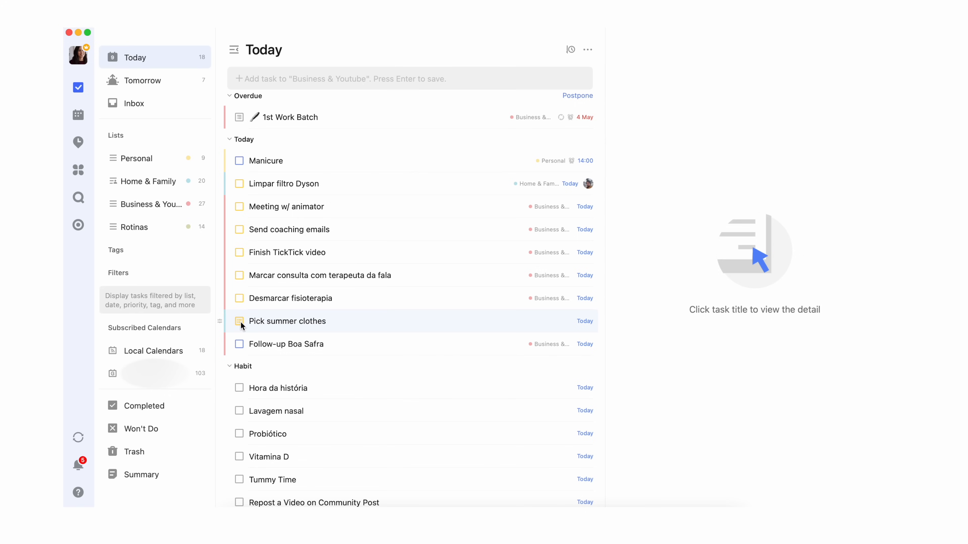
mouse_move(240, 345)
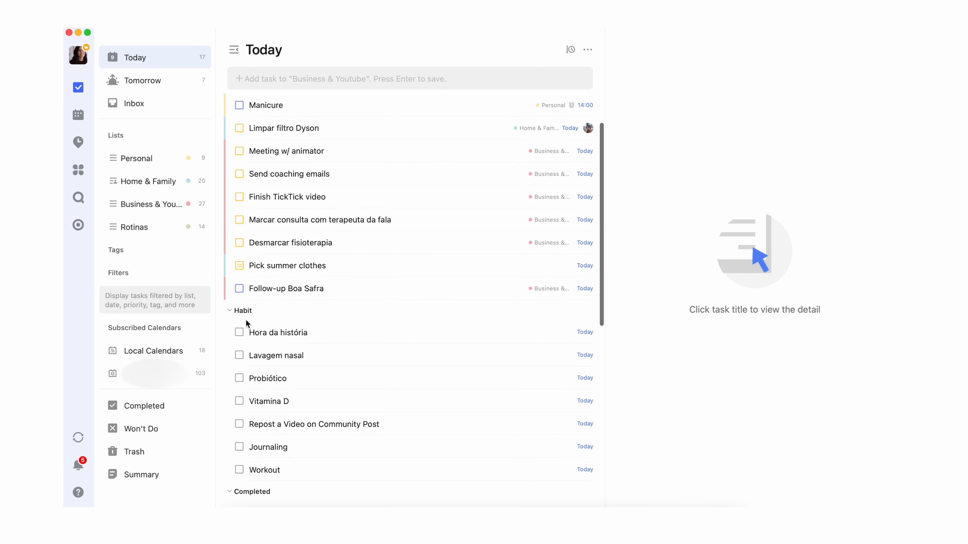
mouse_move(658, 37)
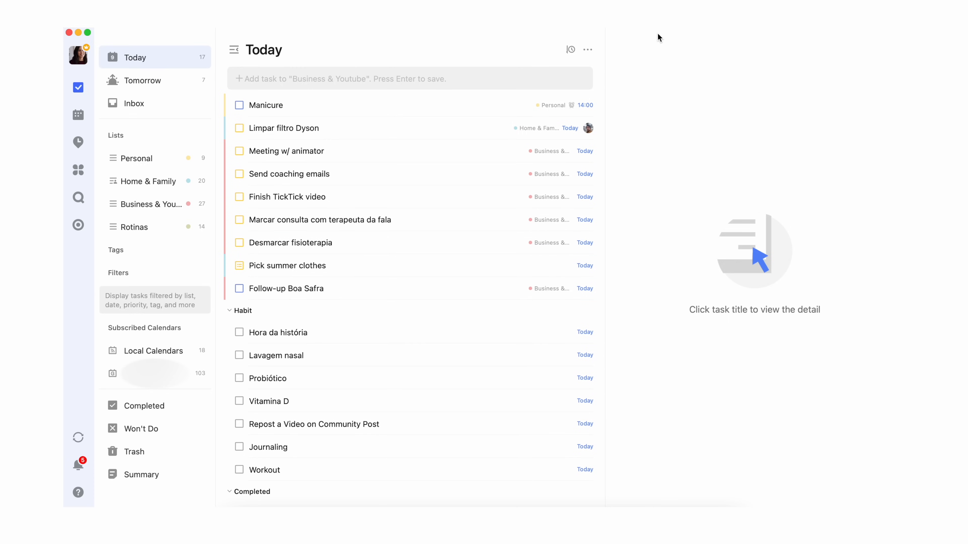
mouse_move(666, 31)
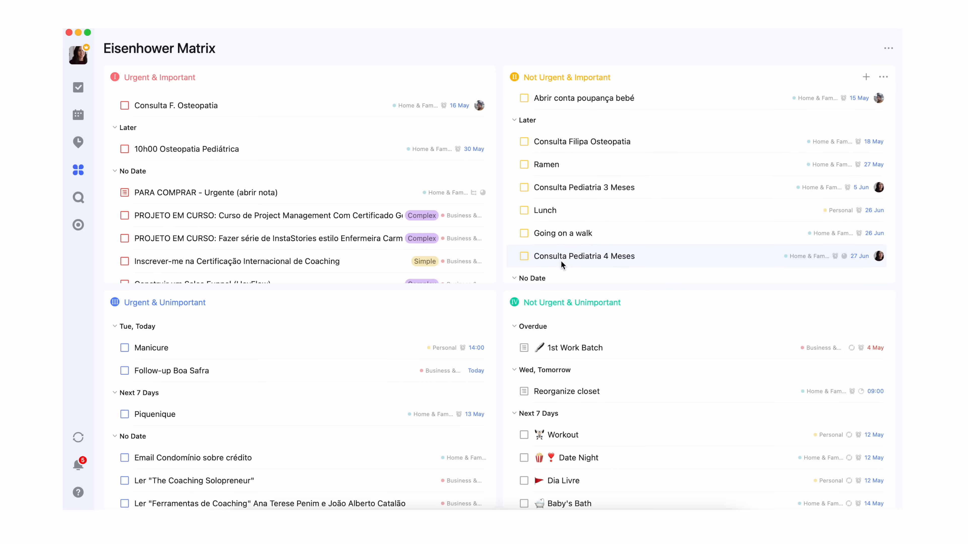
Step: Drag the two cleaning tasks into the Urgent & Unimportant quadrant, then go to the habits overview
scroll(down, 3)
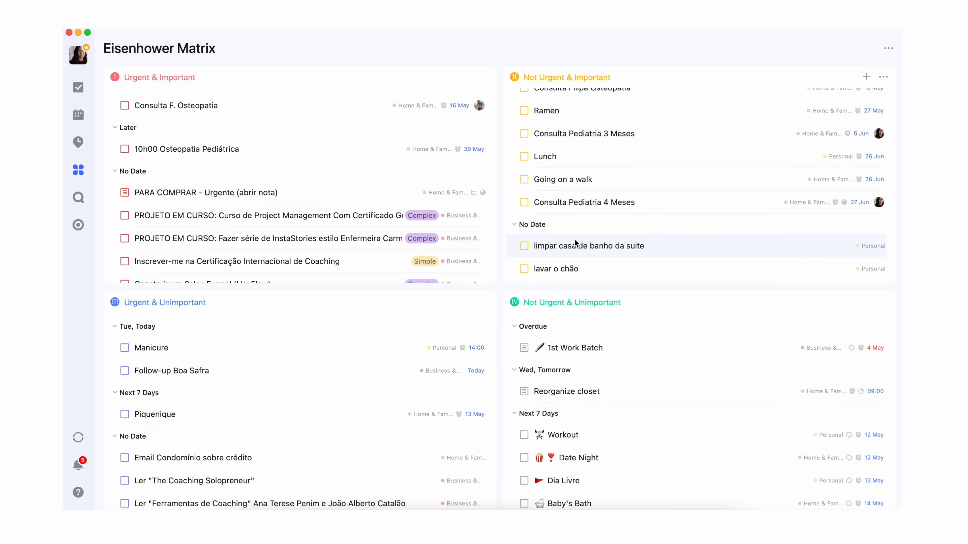
drag(586, 246, 328, 343)
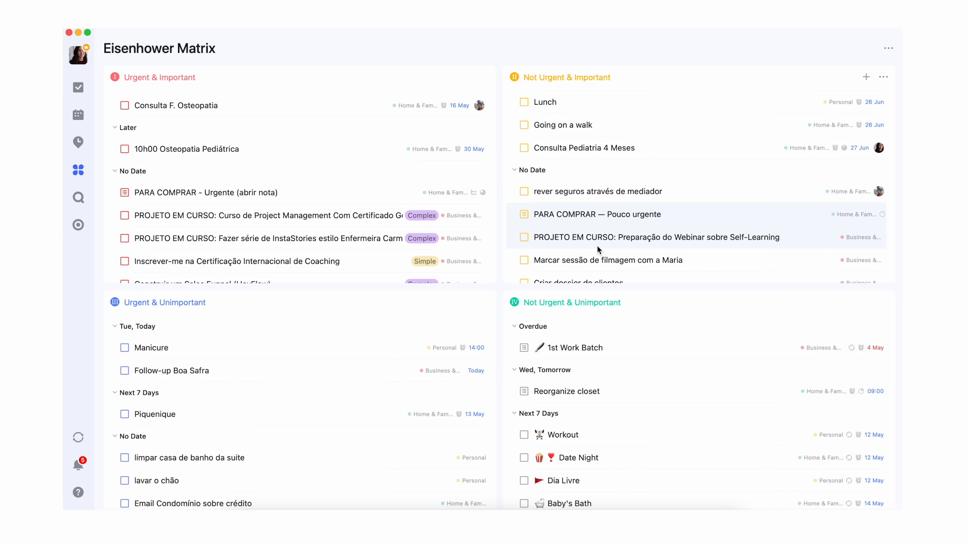
scroll(down, 3)
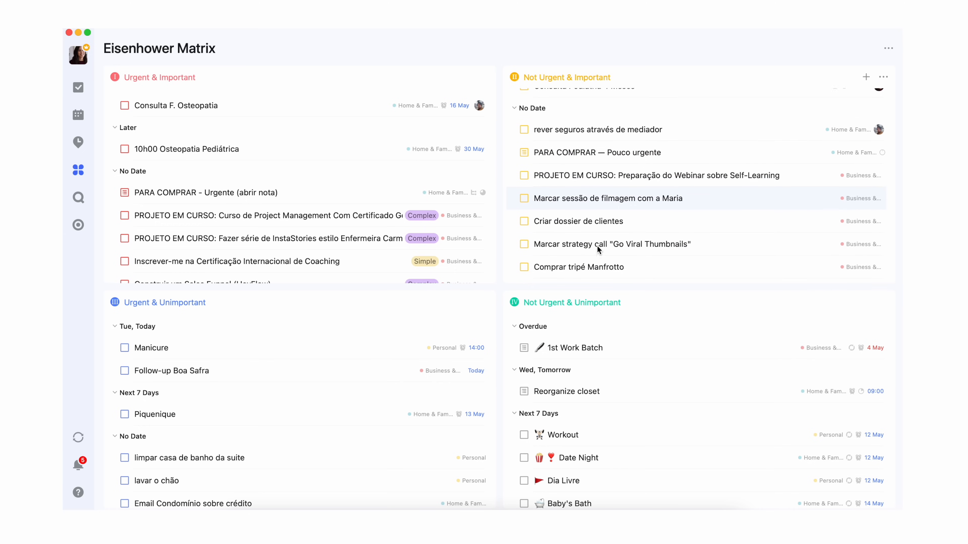
scroll(down, 3)
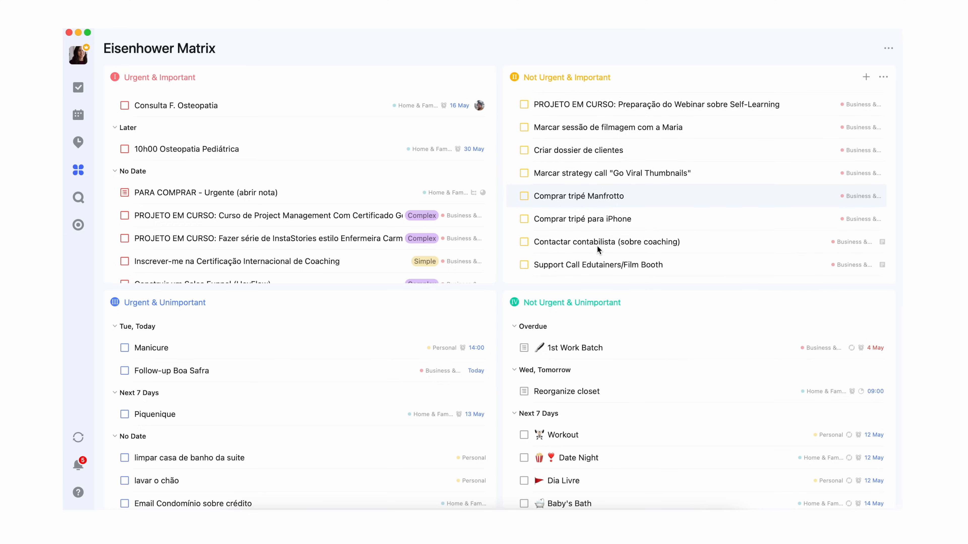
click(77, 143)
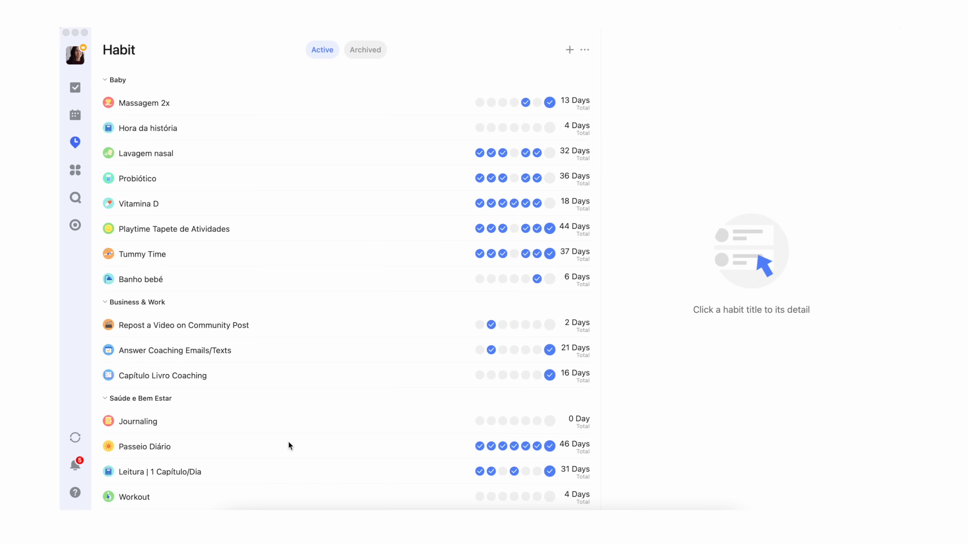
Step: Review Passeio Diário's check-in calendar for April and return to May
click(144, 446)
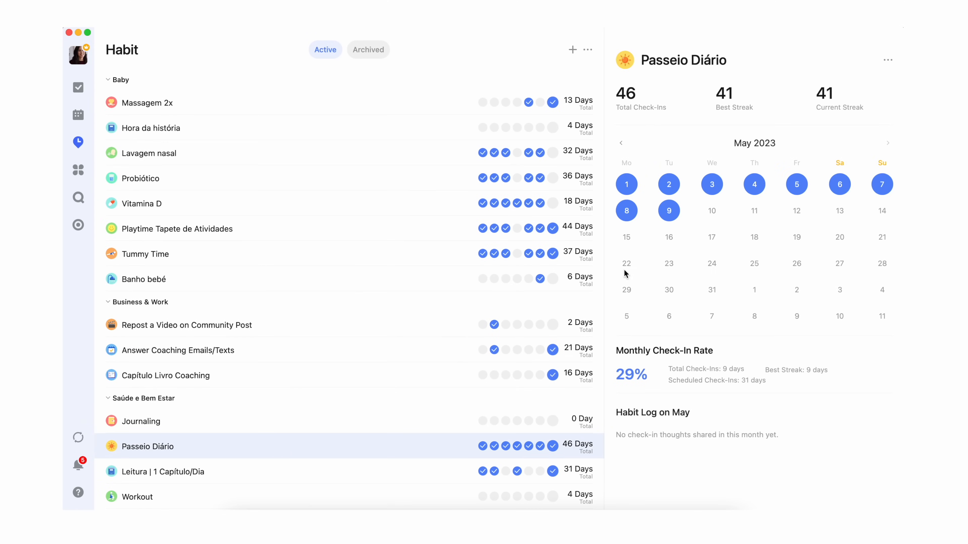
click(621, 143)
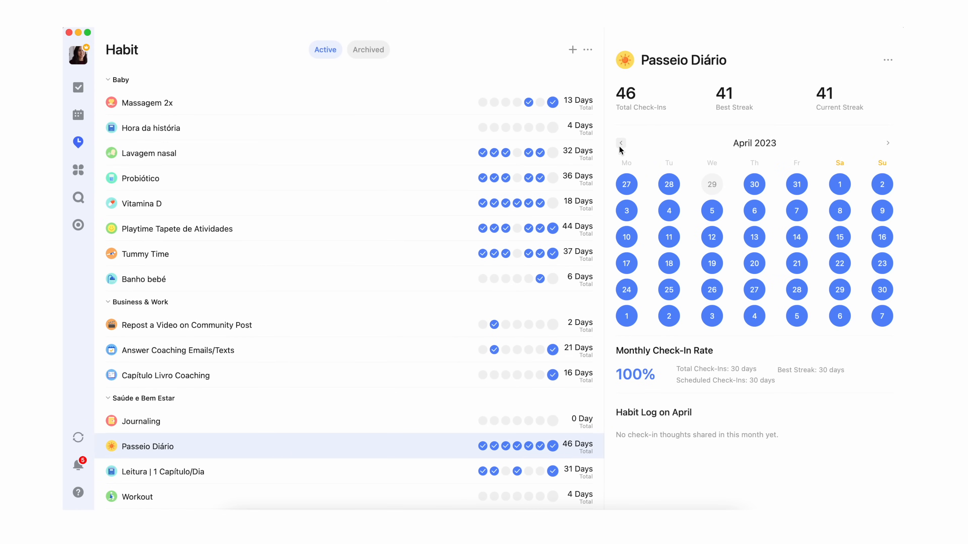
mouse_move(659, 378)
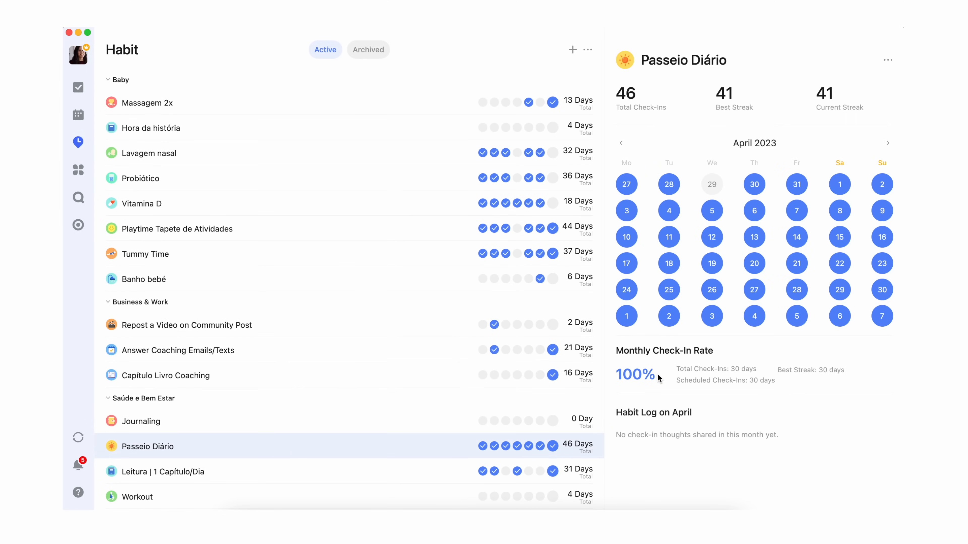
mouse_move(759, 377)
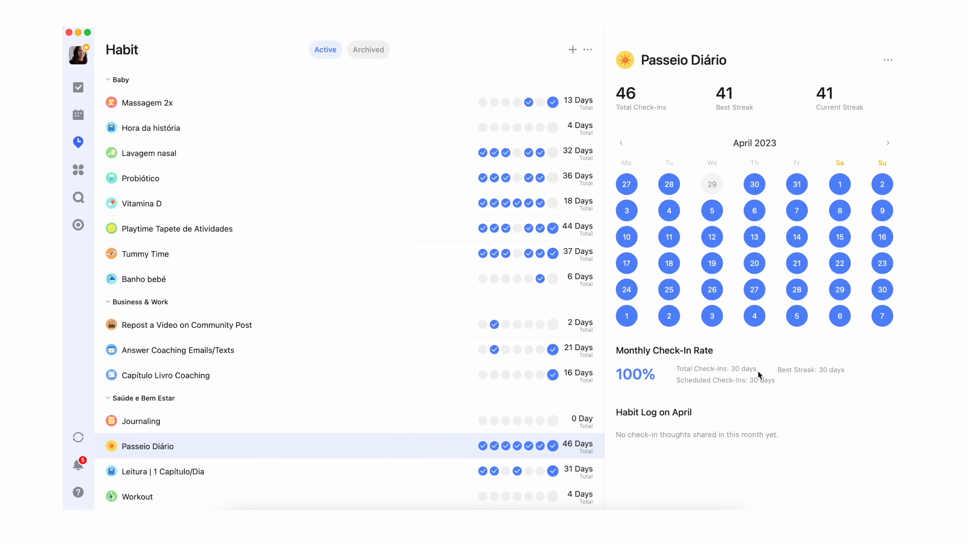
mouse_move(888, 143)
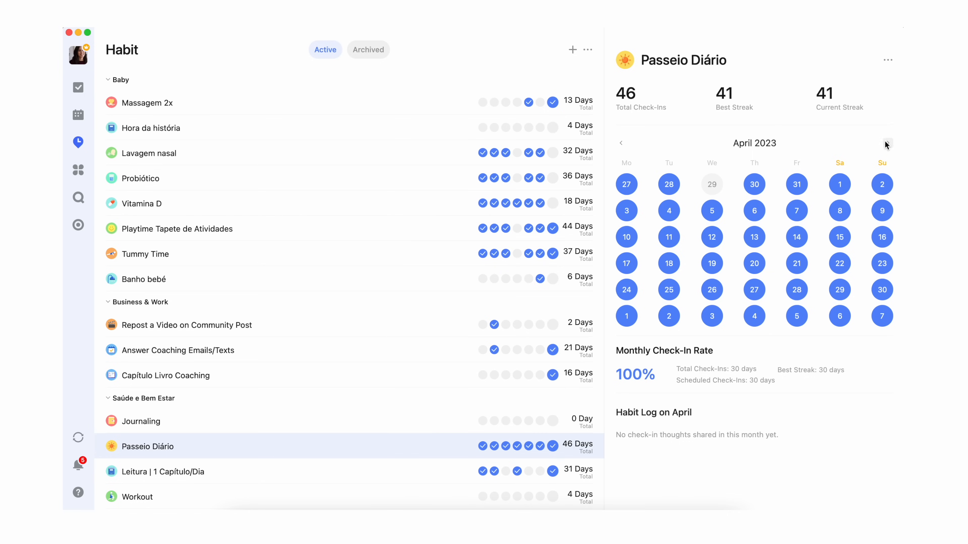
click(887, 144)
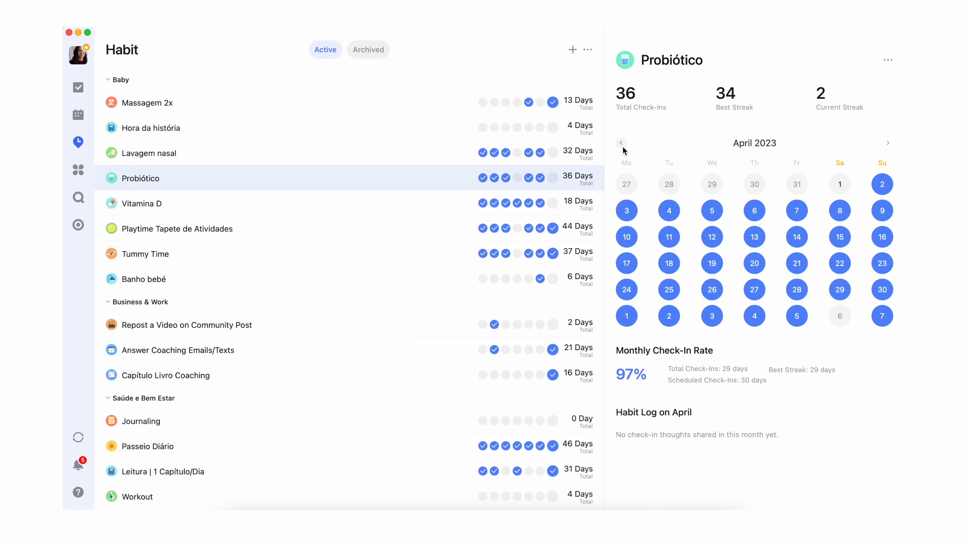
mouse_move(657, 249)
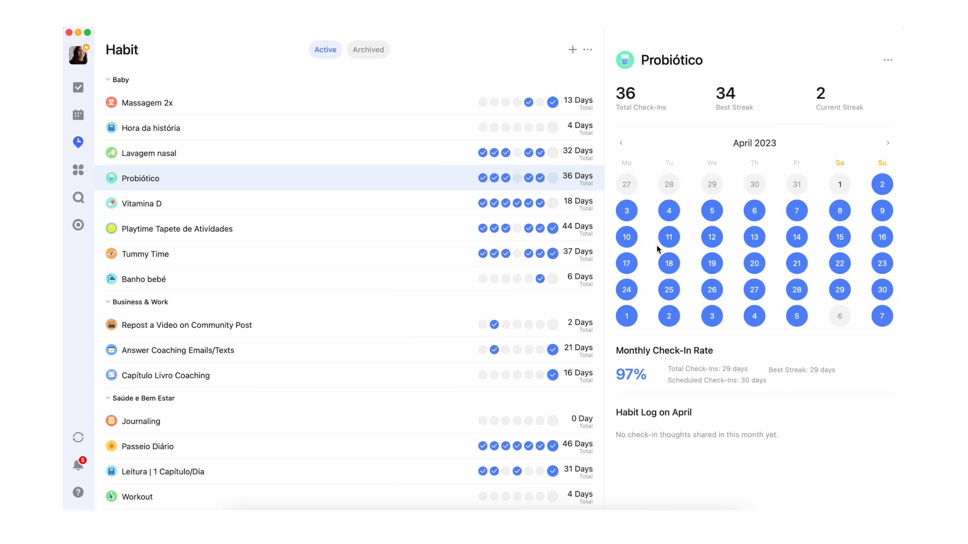
Step: Review April check-ins for Tummy Time and Capítulo Livro Coaching, then return to the task lists
click(145, 254)
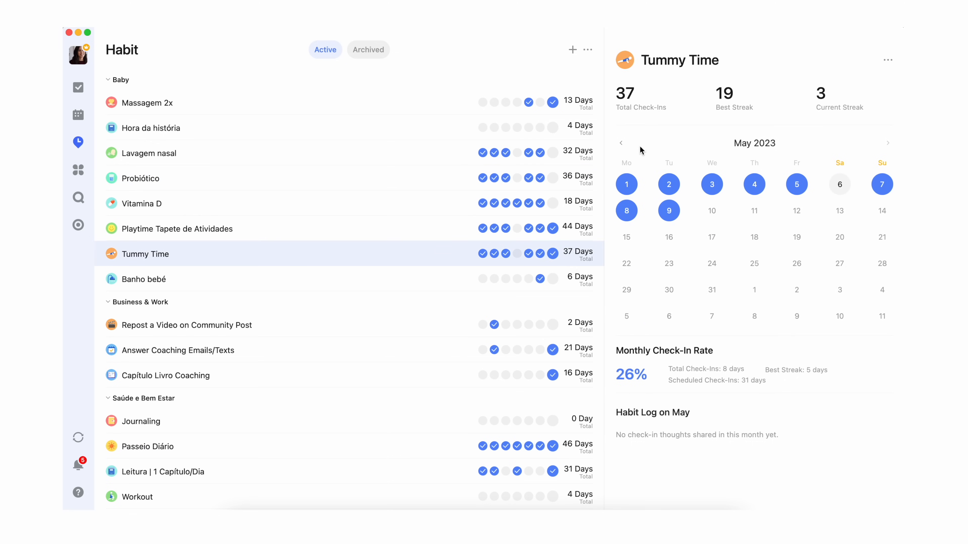
click(621, 143)
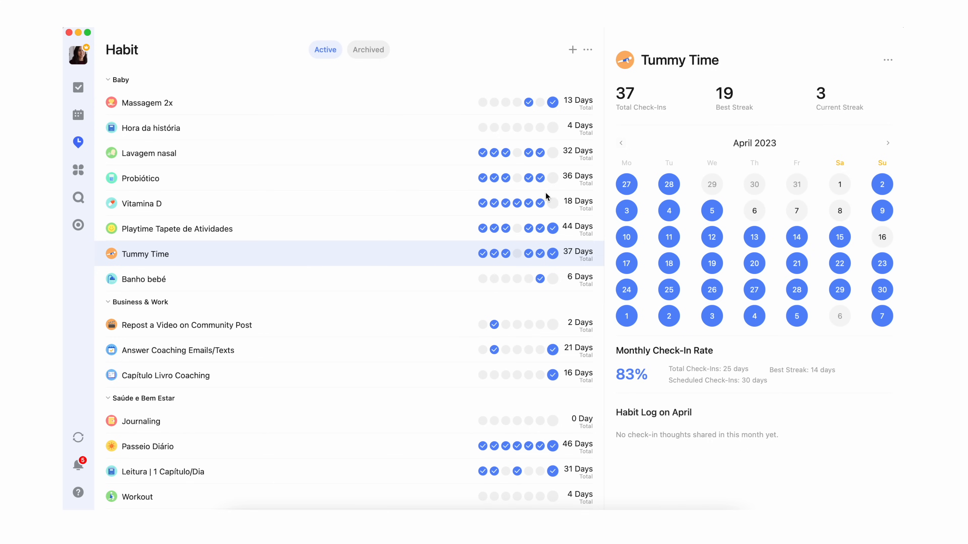
click(165, 375)
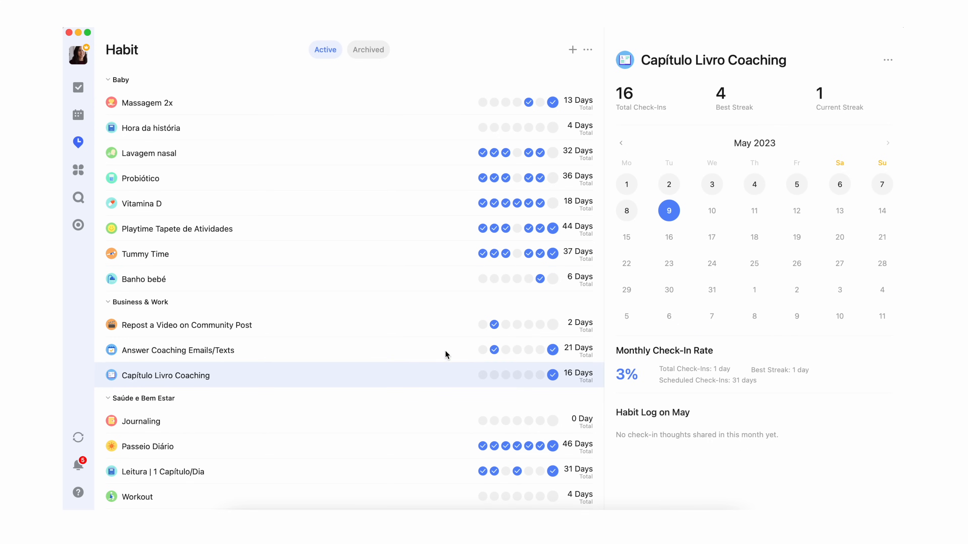
click(621, 143)
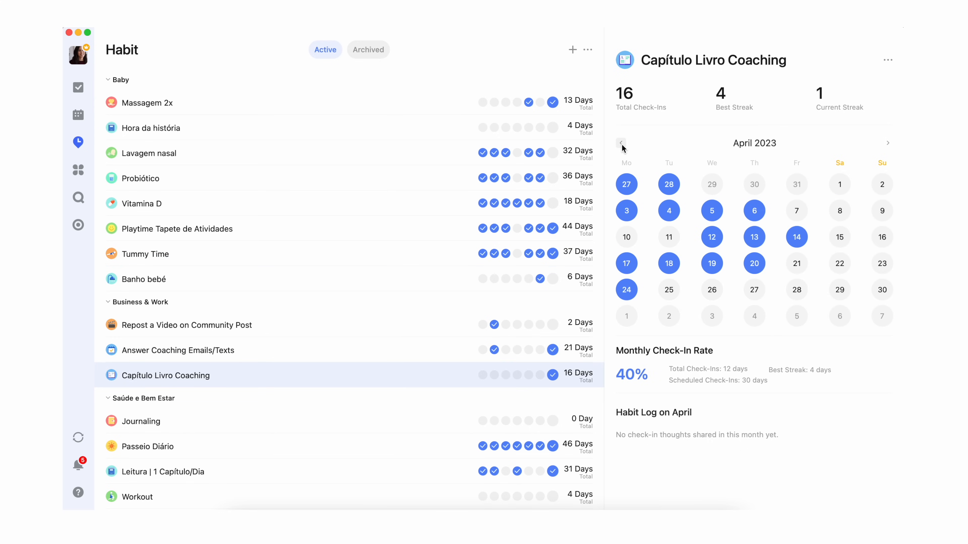
click(78, 88)
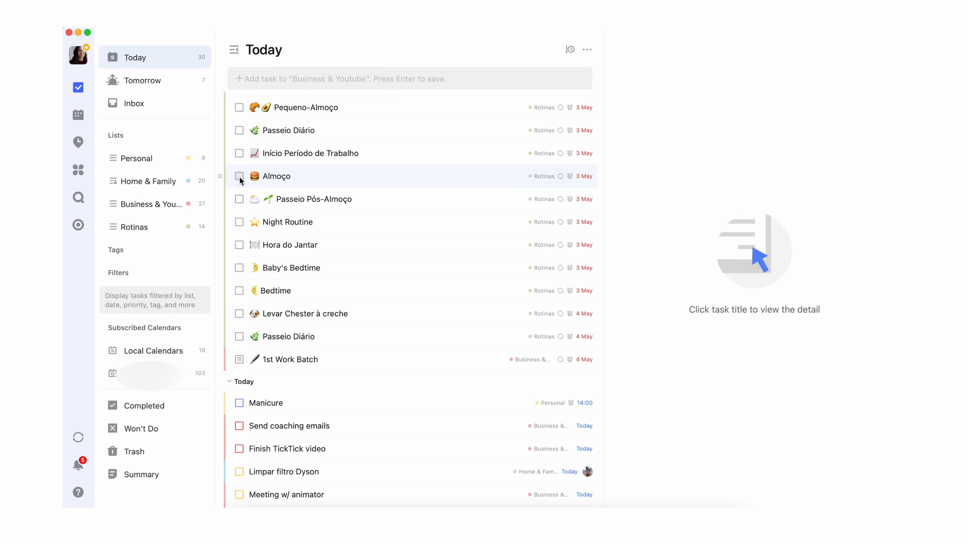
Step: Scroll through the Today list and switch to the Business & Youtube list
scroll(down, 3)
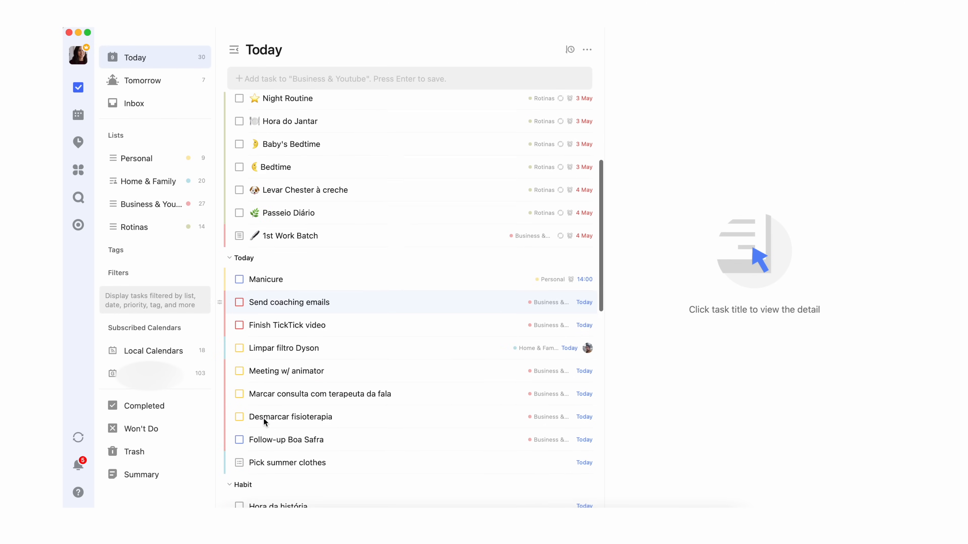
scroll(down, 3)
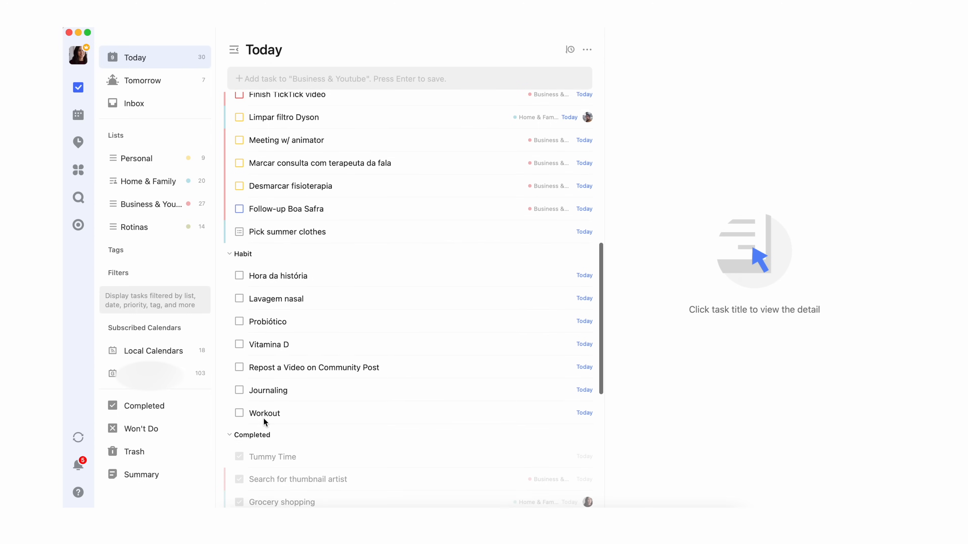
scroll(down, 3)
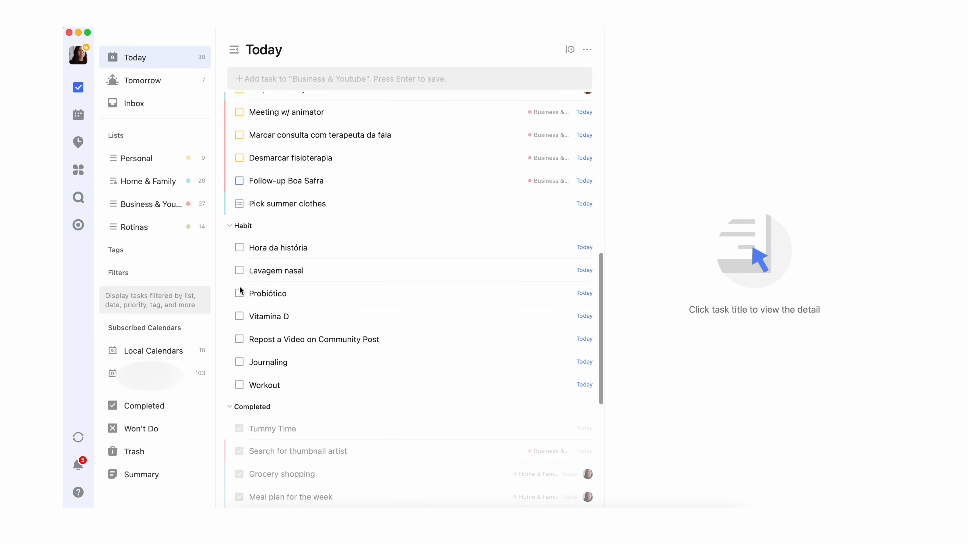
mouse_move(240, 251)
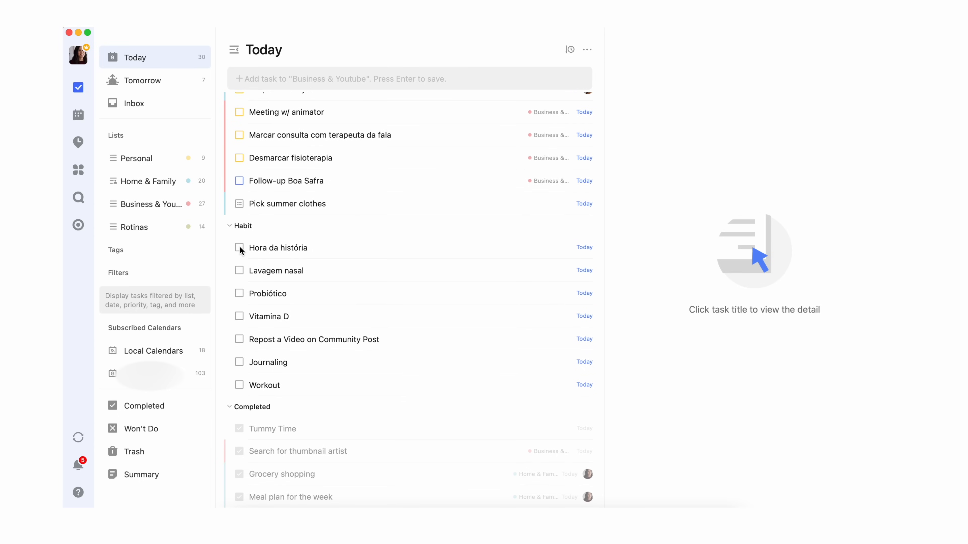
mouse_move(241, 303)
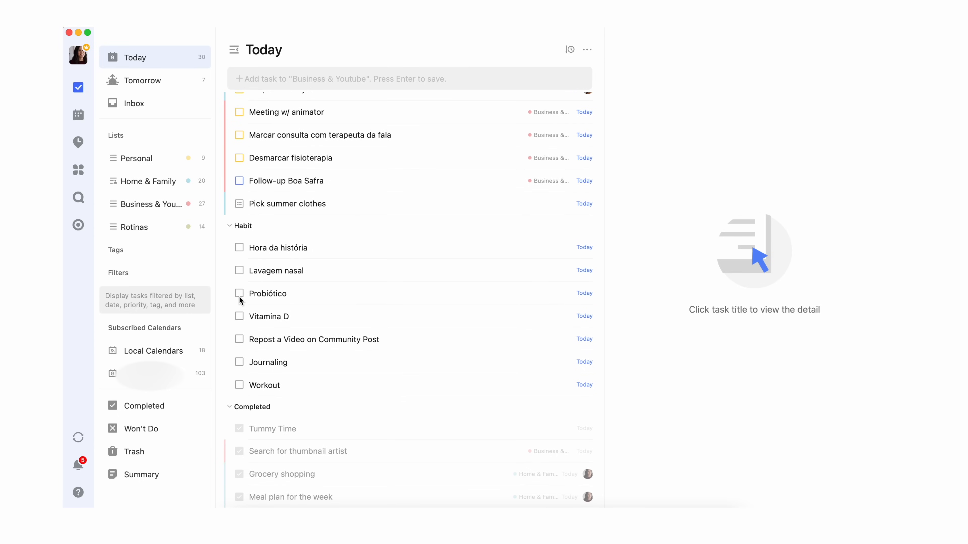
mouse_move(242, 364)
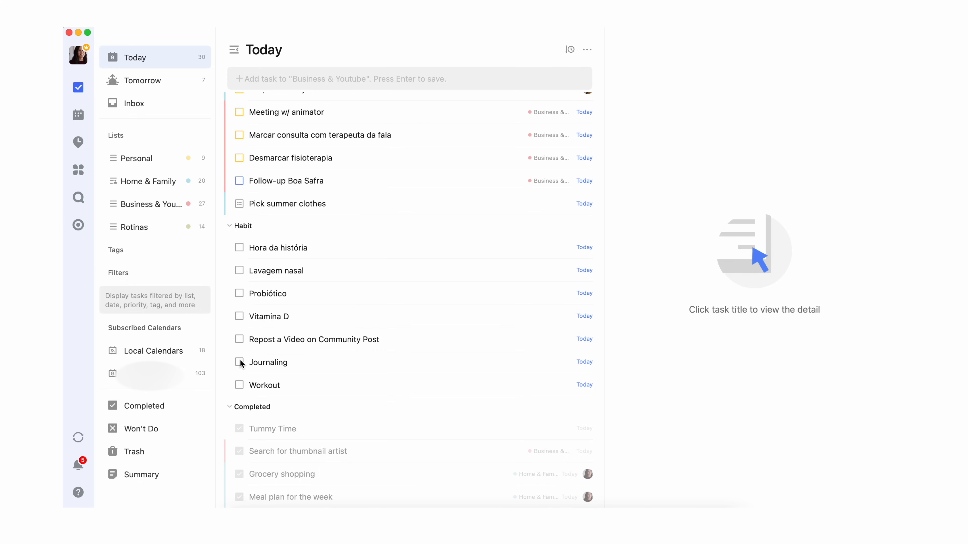
mouse_move(231, 422)
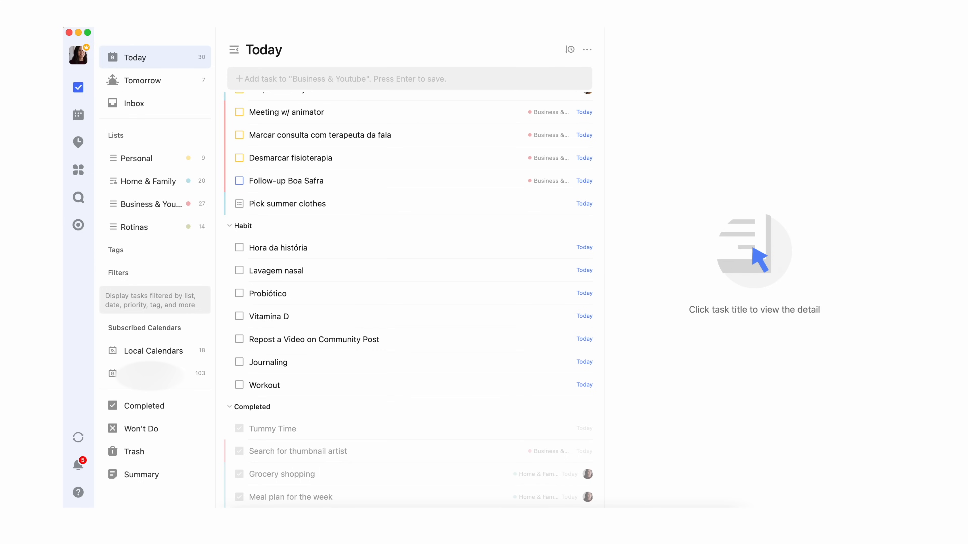
click(78, 115)
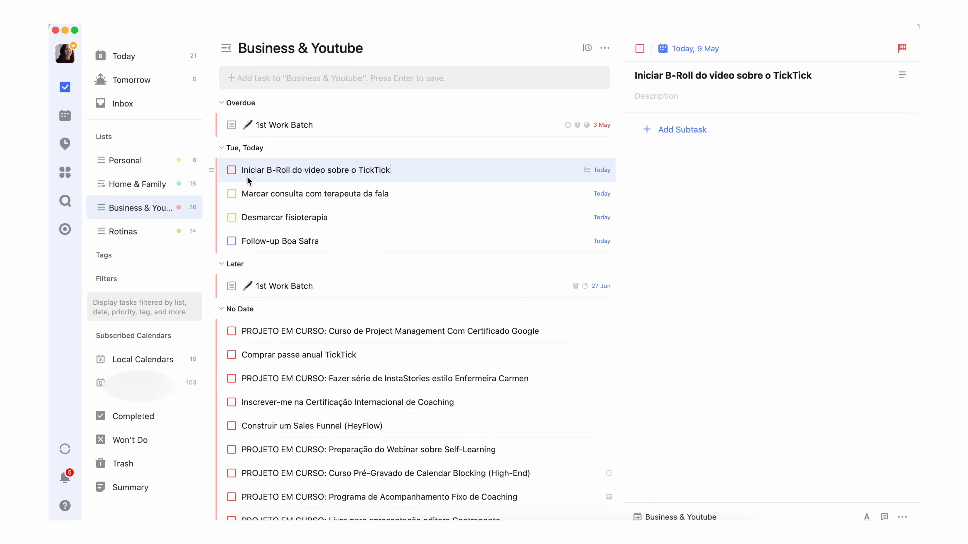
Step: Add subtask 'Import animations' to the video task, then move a task within the Urgent & Important quadrant of the Eisenhower Matrix
click(64, 115)
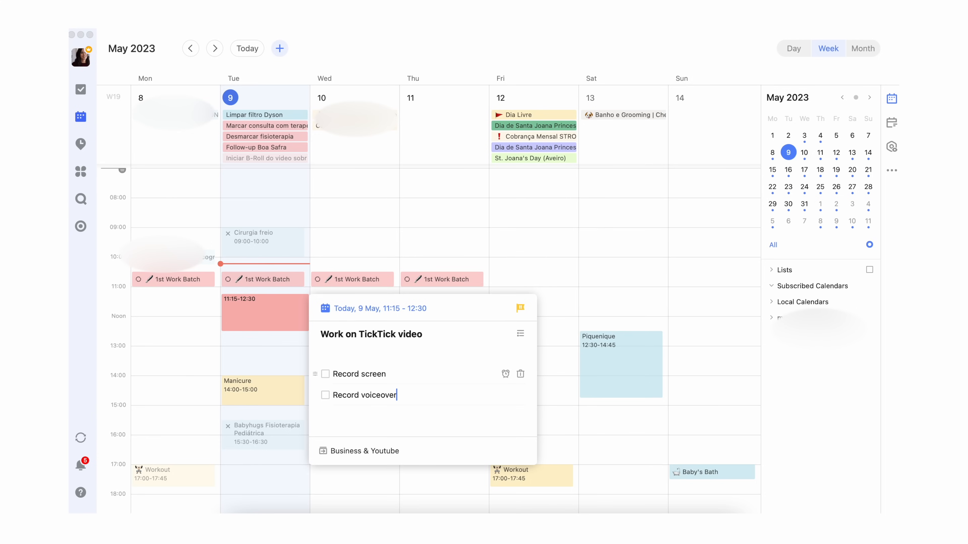
text(Import animations)
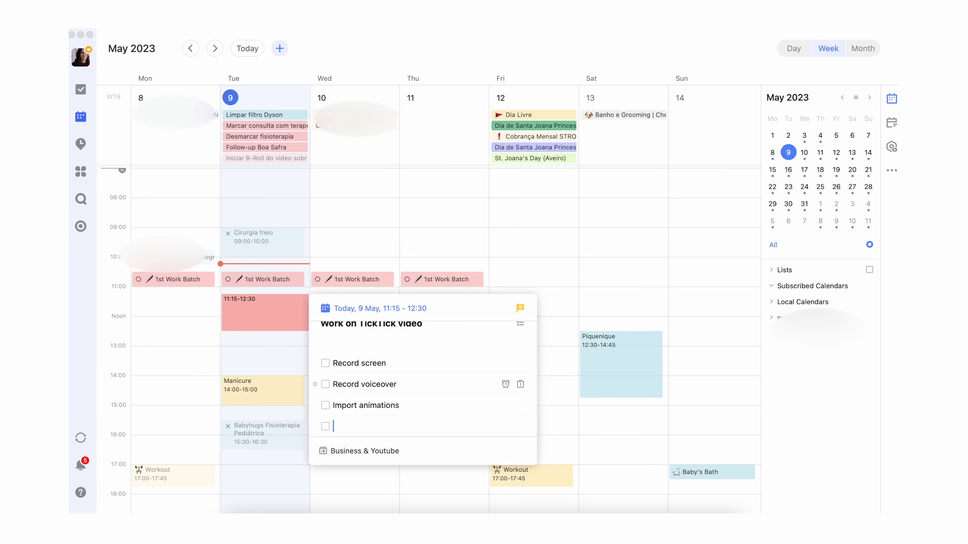
click(81, 171)
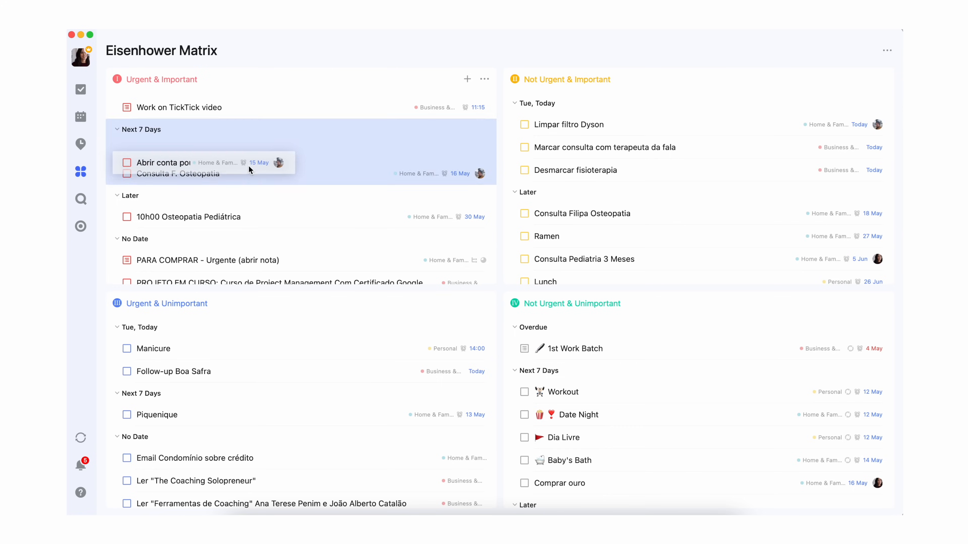
drag(160, 163, 580, 212)
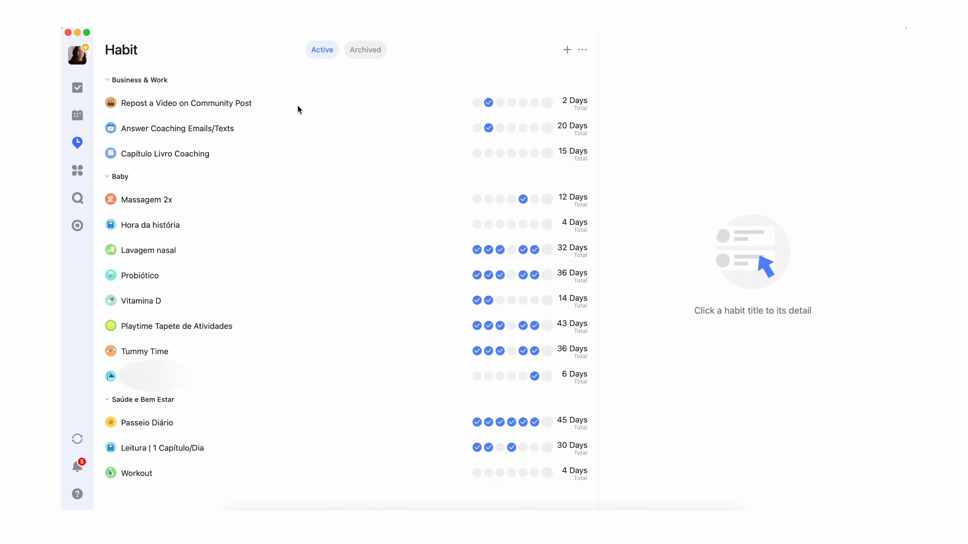
click(547, 128)
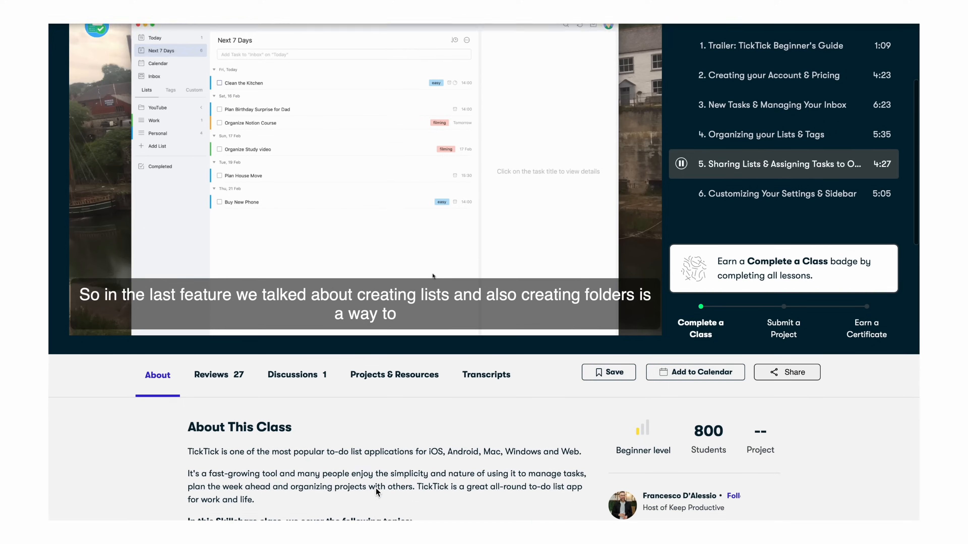
Step: Scroll Skillshare's recommended productivity sections and bring up the topic-interest picker
scroll(down, 3)
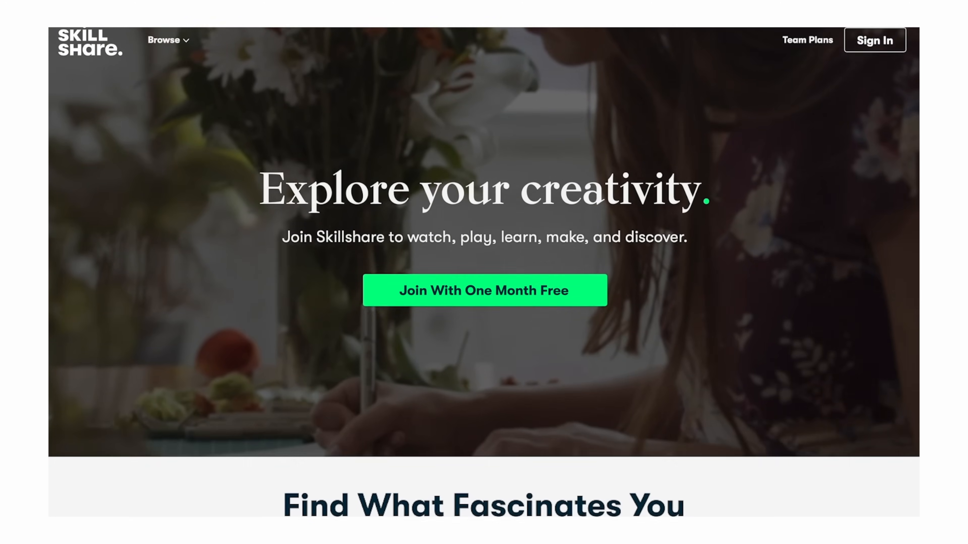
scroll(down, 3)
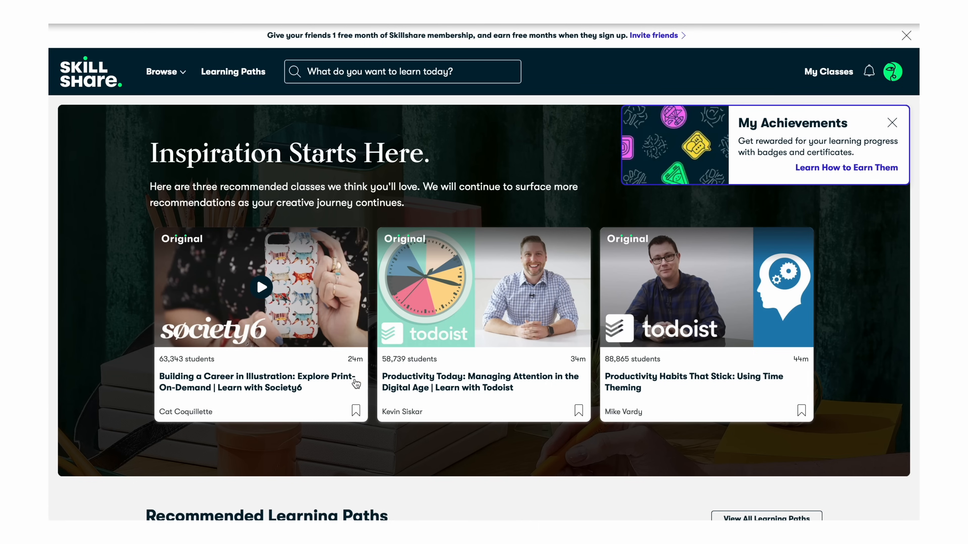
scroll(down, 3)
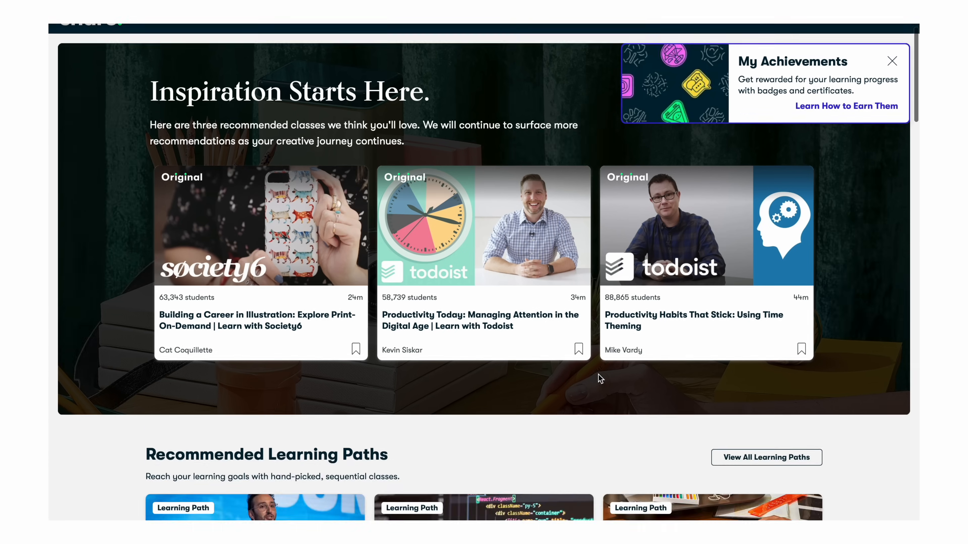
scroll(down, 3)
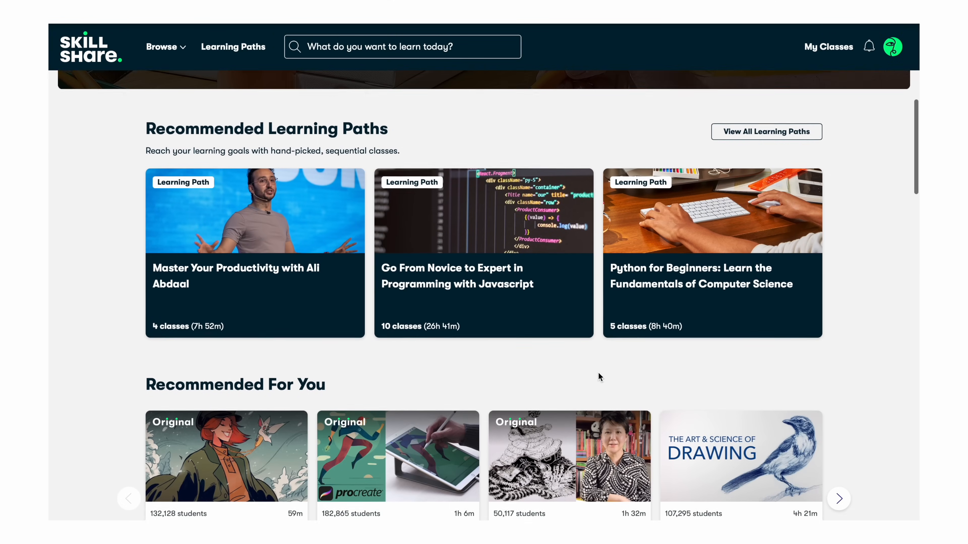
scroll(down, 3)
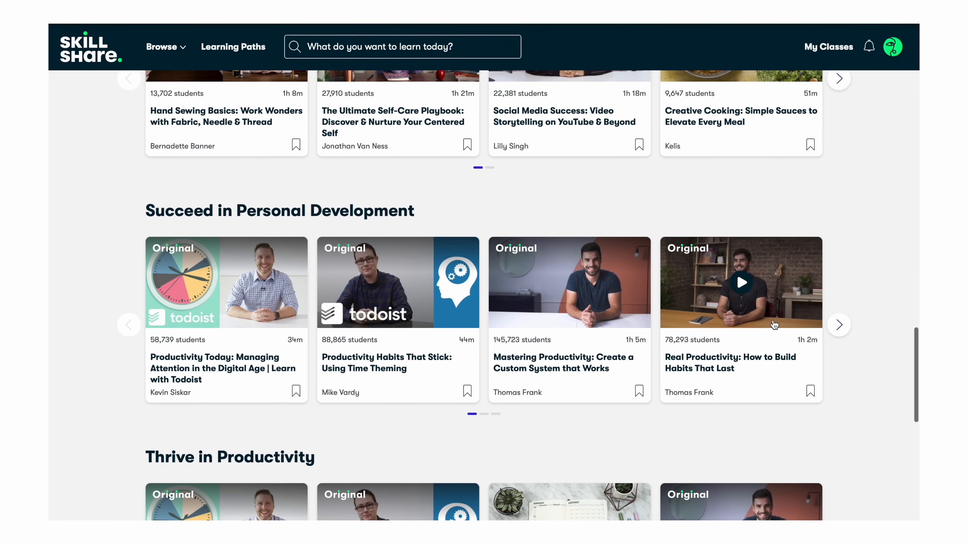
click(839, 325)
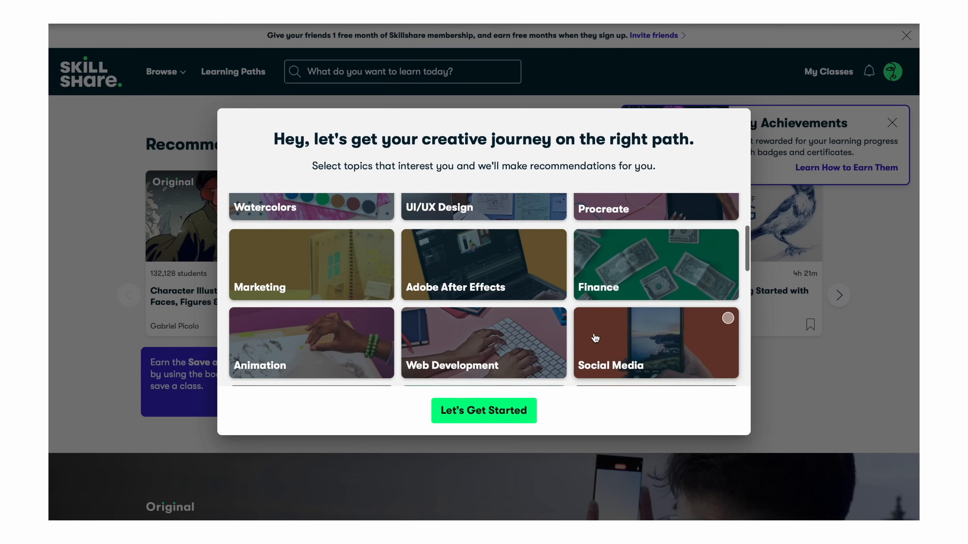
Step: Confirm the chosen interest topics and open the Botanical Illustration class
scroll(down, 3)
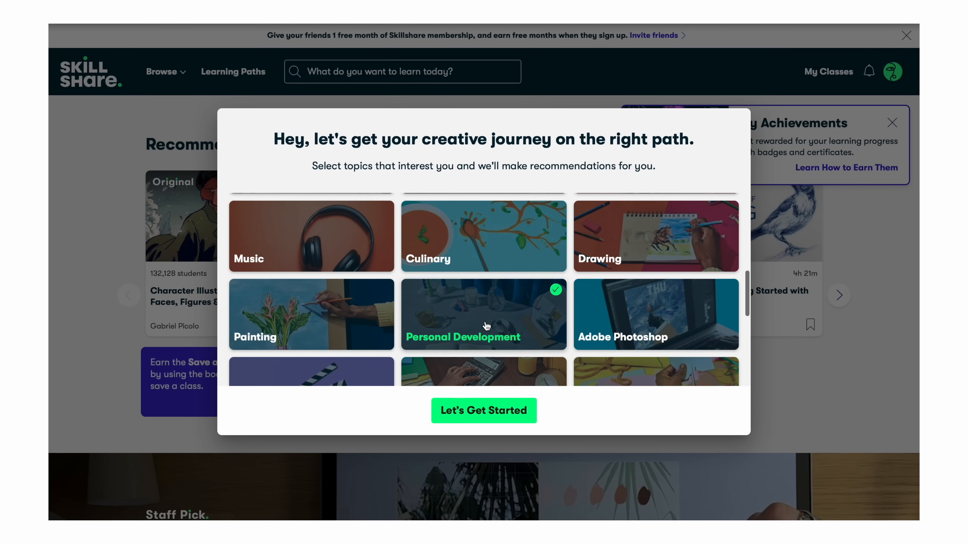
scroll(down, 3)
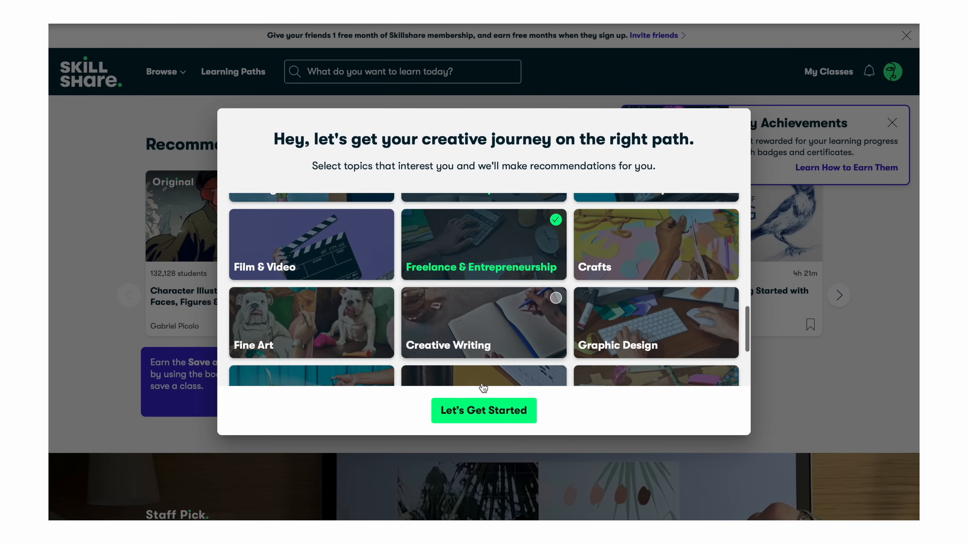
click(484, 411)
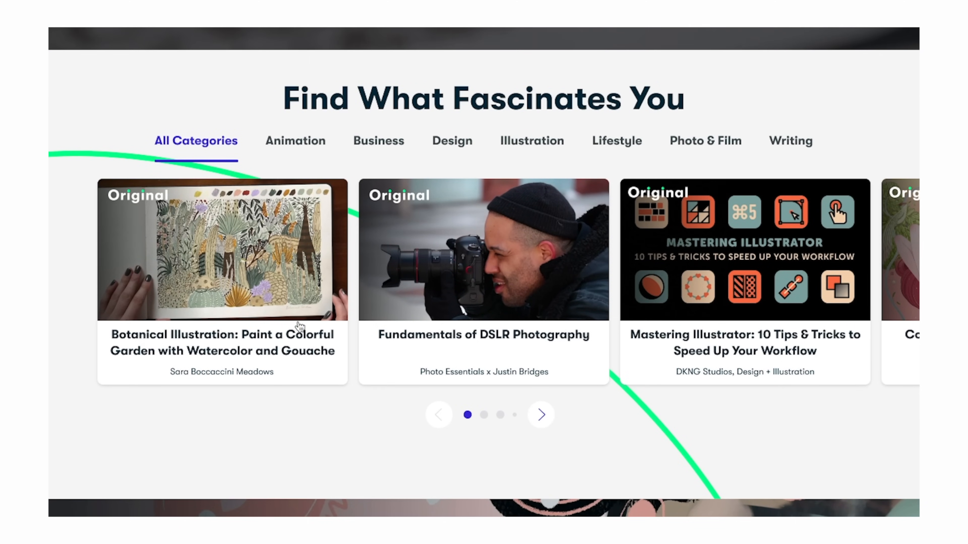
click(222, 251)
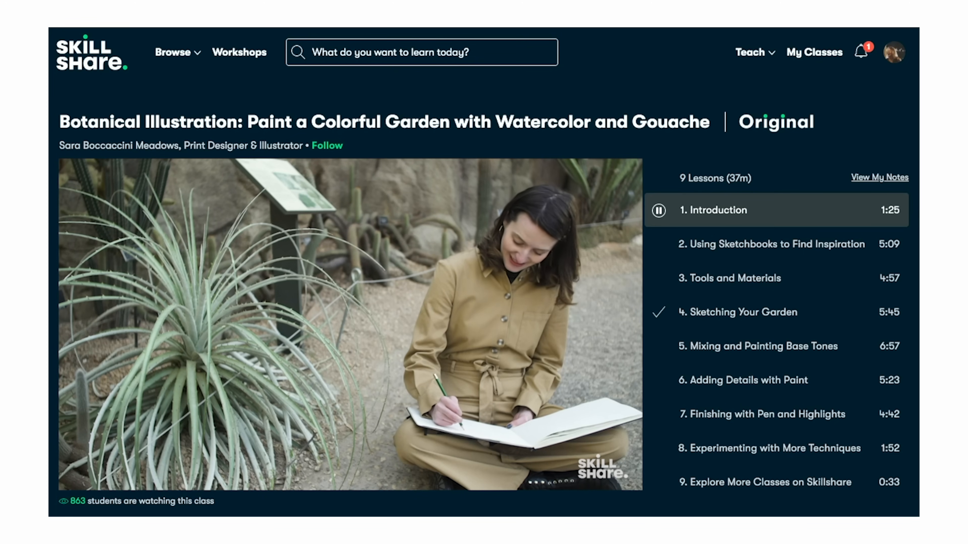
Step: Browse the class page, then search 'Logo Design' and open the Draplin class suggestion
scroll(down, 3)
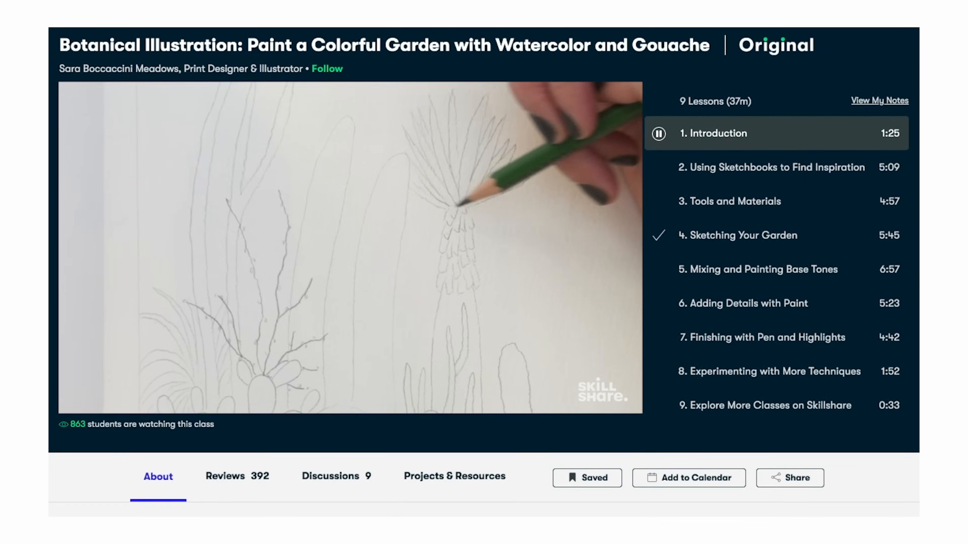
scroll(down, 3)
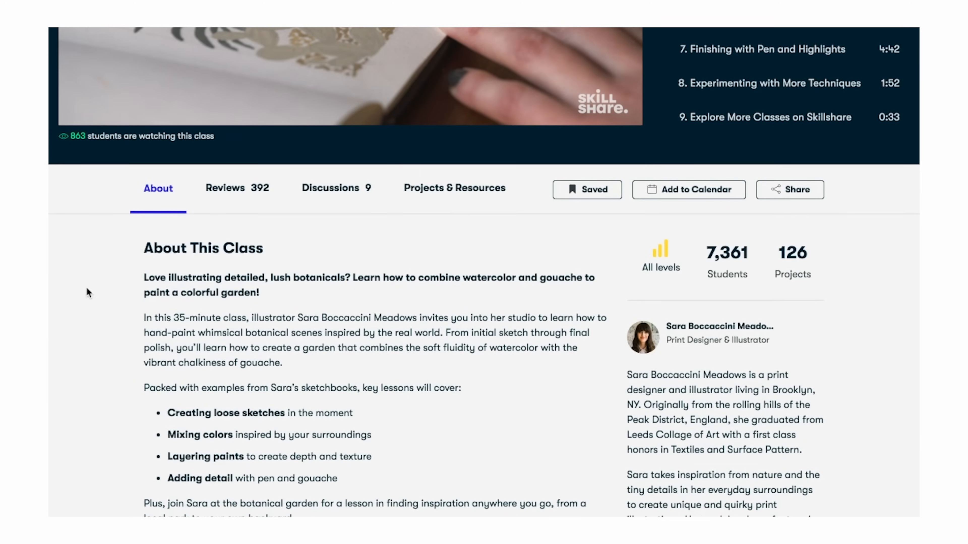
click(237, 188)
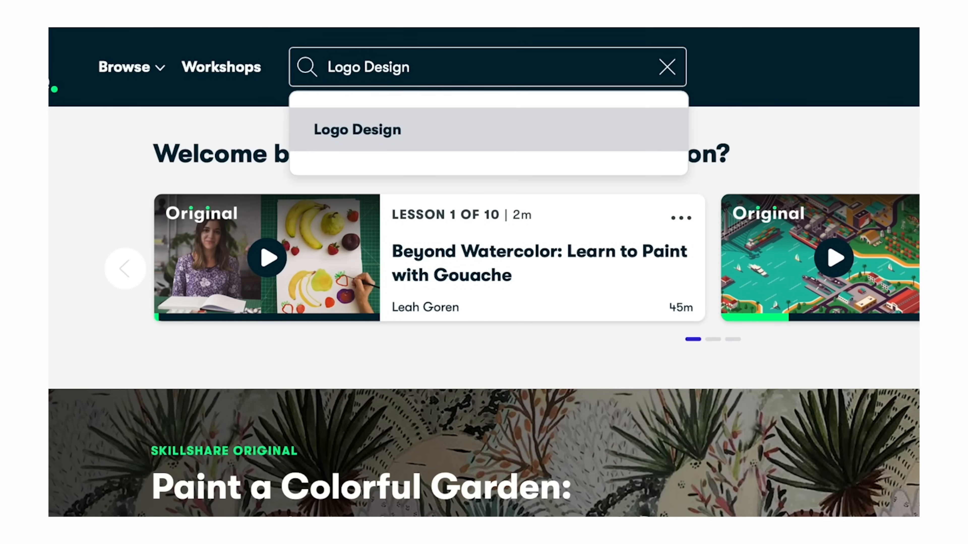
mouse_move(436, 134)
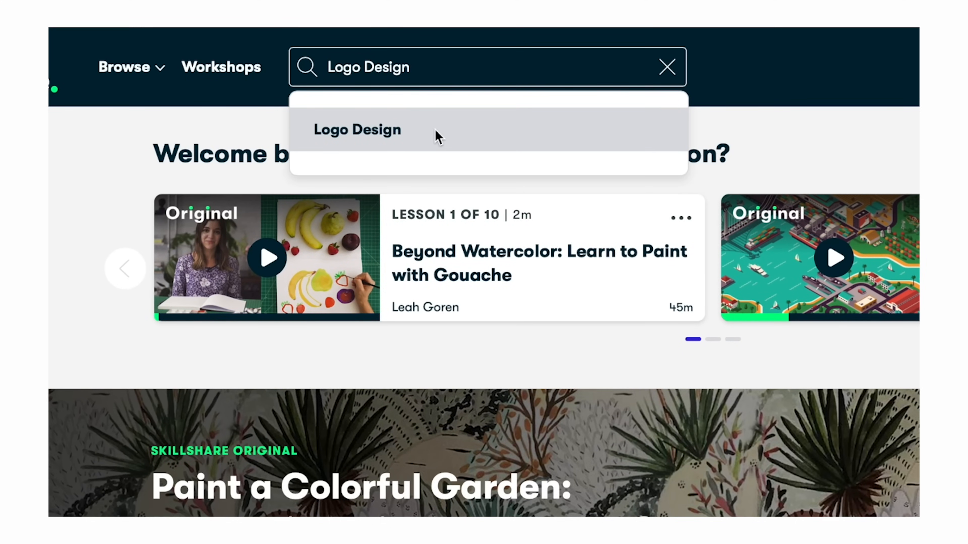
click(358, 130)
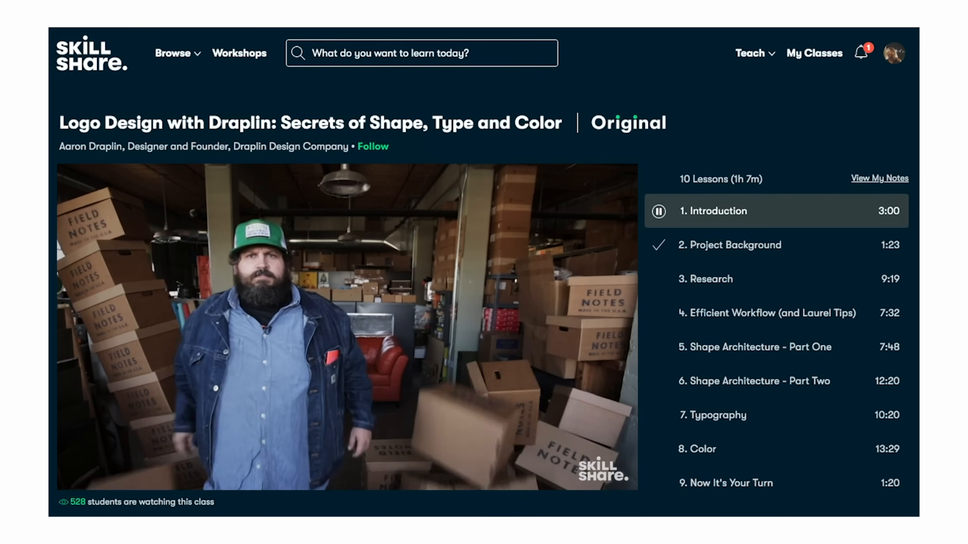